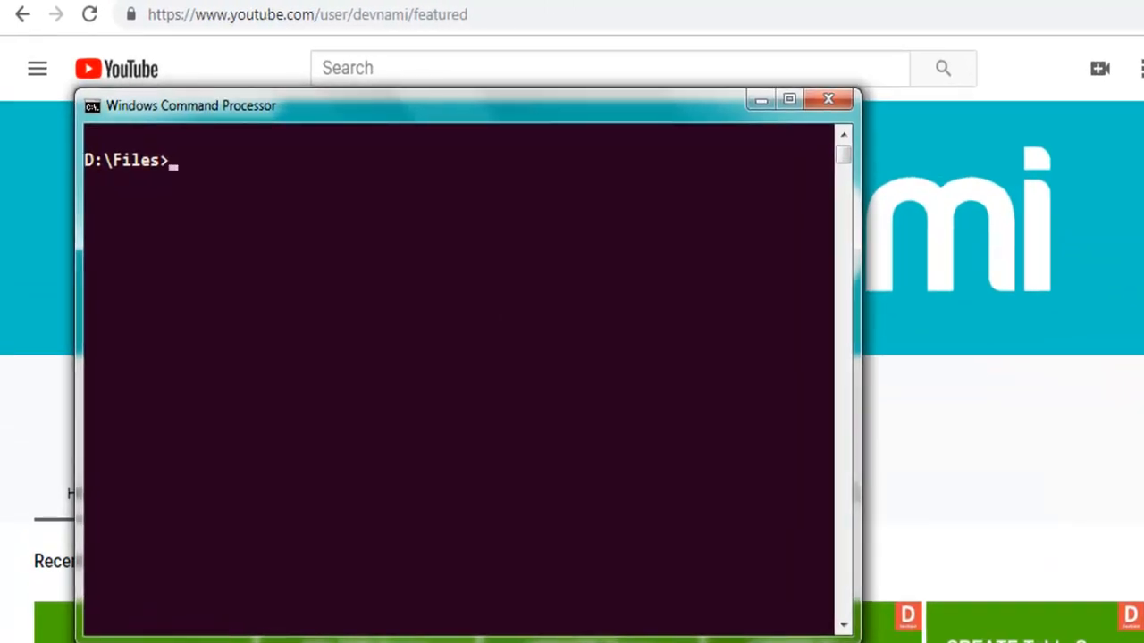
Step: Run go at D:\Files and scroll through its list of commands
{"action": "type", "text": "go"}
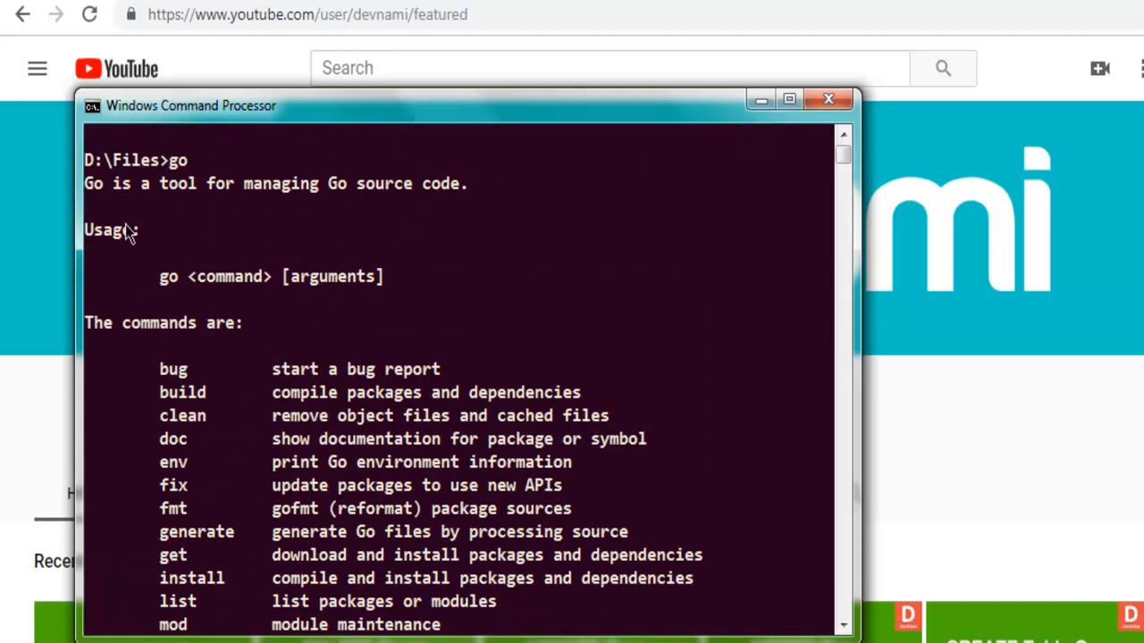
{"action": "scroll", "scroll_direction": "down", "scroll_amount": 3}
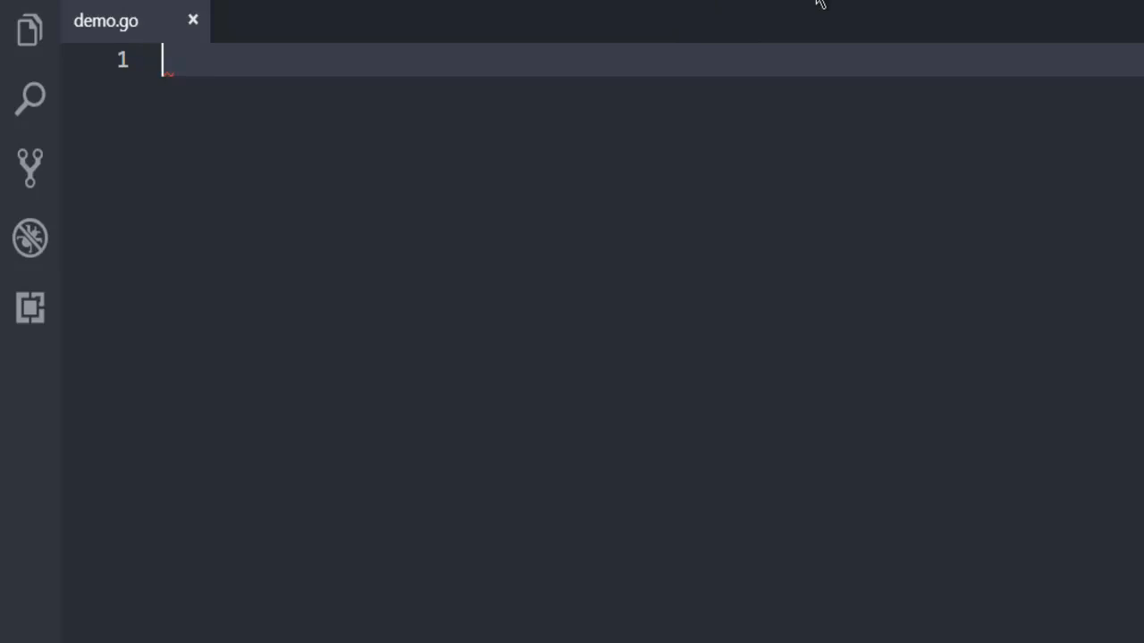
{"action": "mouse_move", "coordinate": [106, 21]}
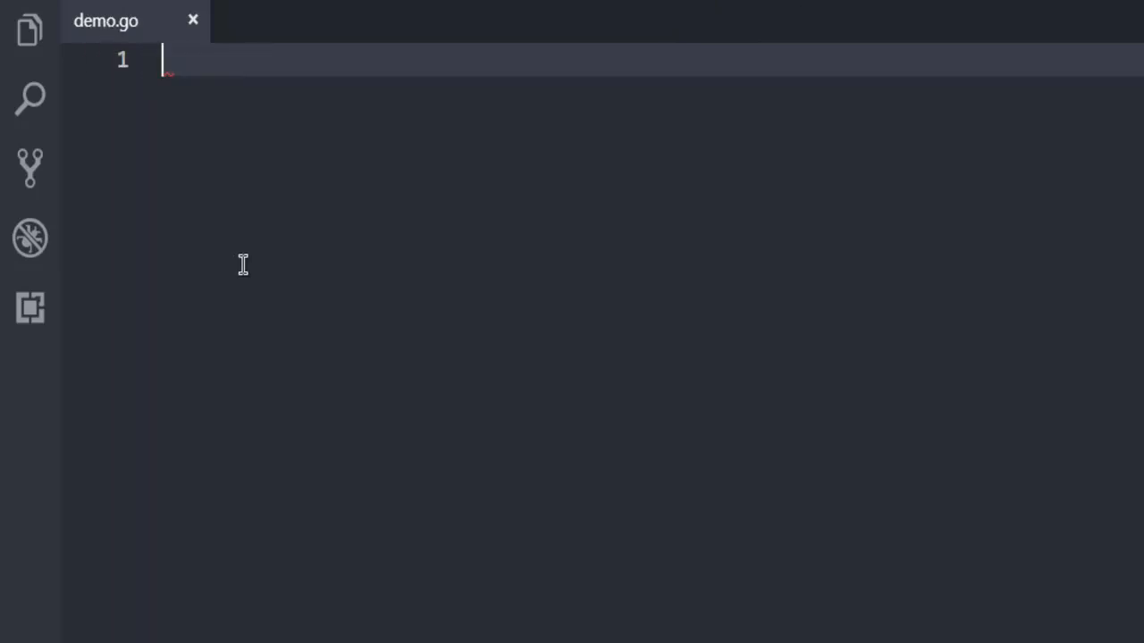
{"action": "mouse_move", "coordinate": [134, 35]}
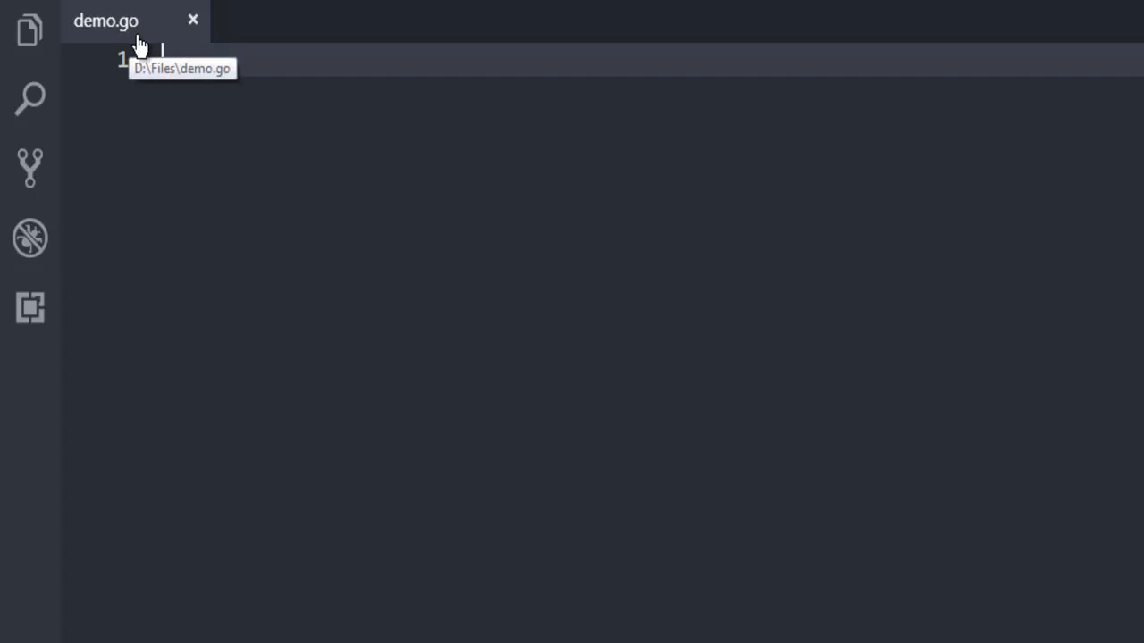
{"action": "mouse_move", "coordinate": [499, 107]}
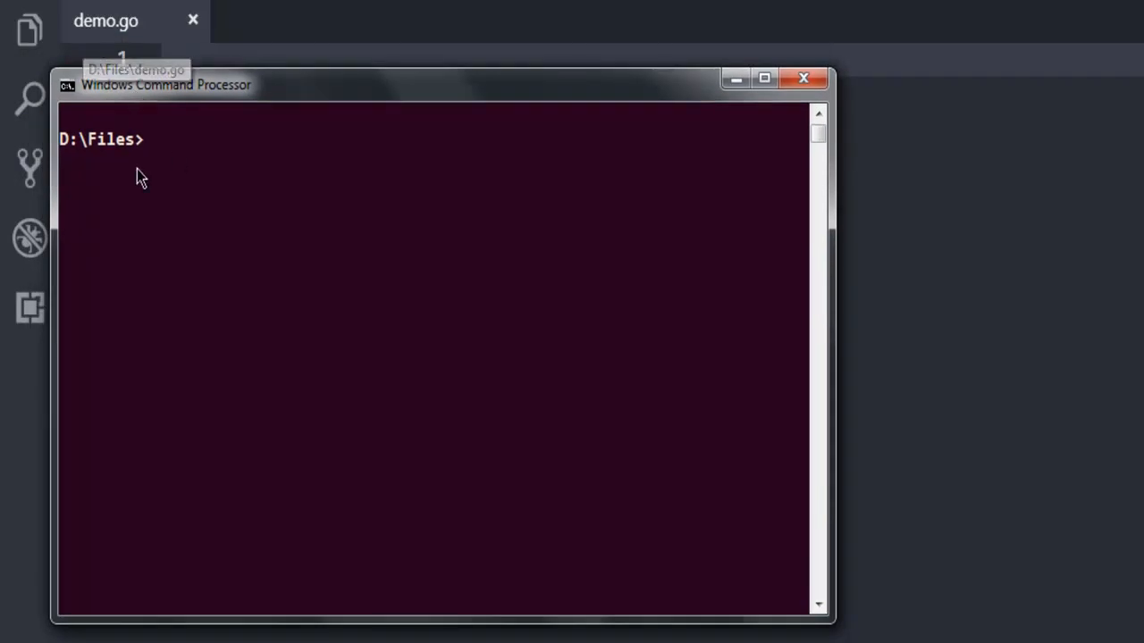
{"action": "mouse_move", "coordinate": [120, 159]}
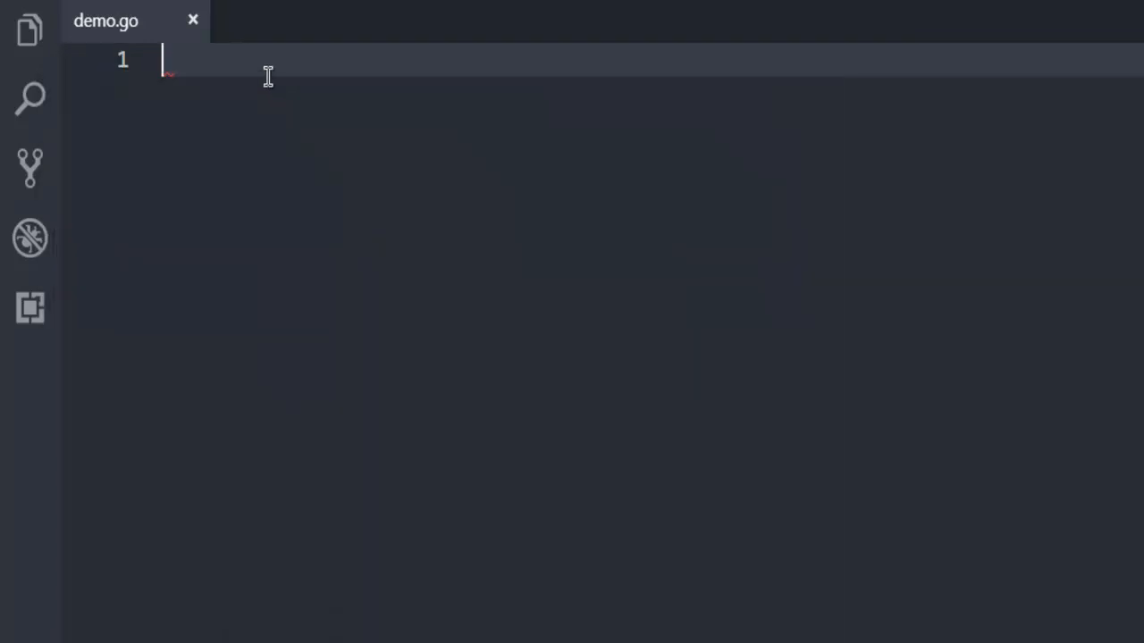
Step: Write package main and an import block with "crypto/Sha256" and "fmt" in demo.go
{"action": "type", "text": "package main"}
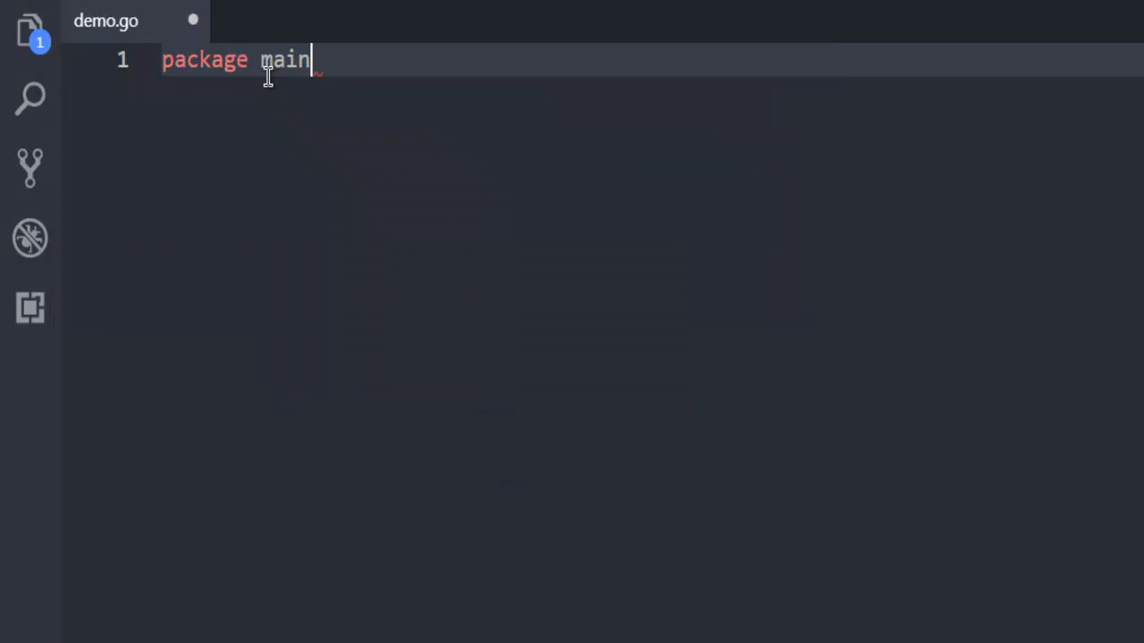
{"action": "key", "text": "Enter"}
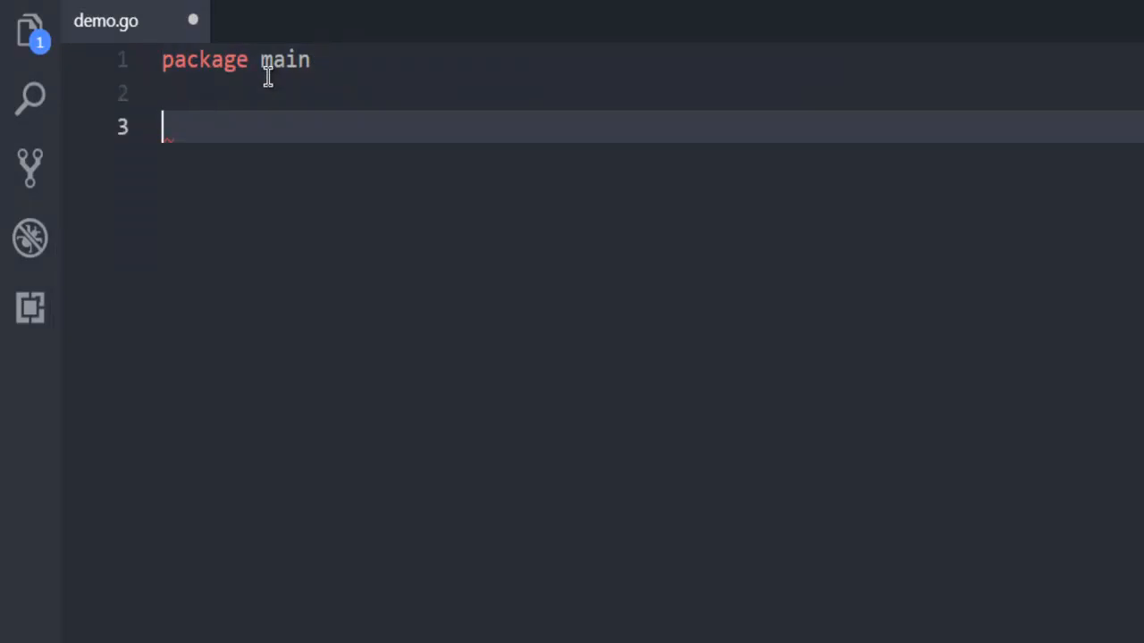
{"action": "type", "text": "import ("}
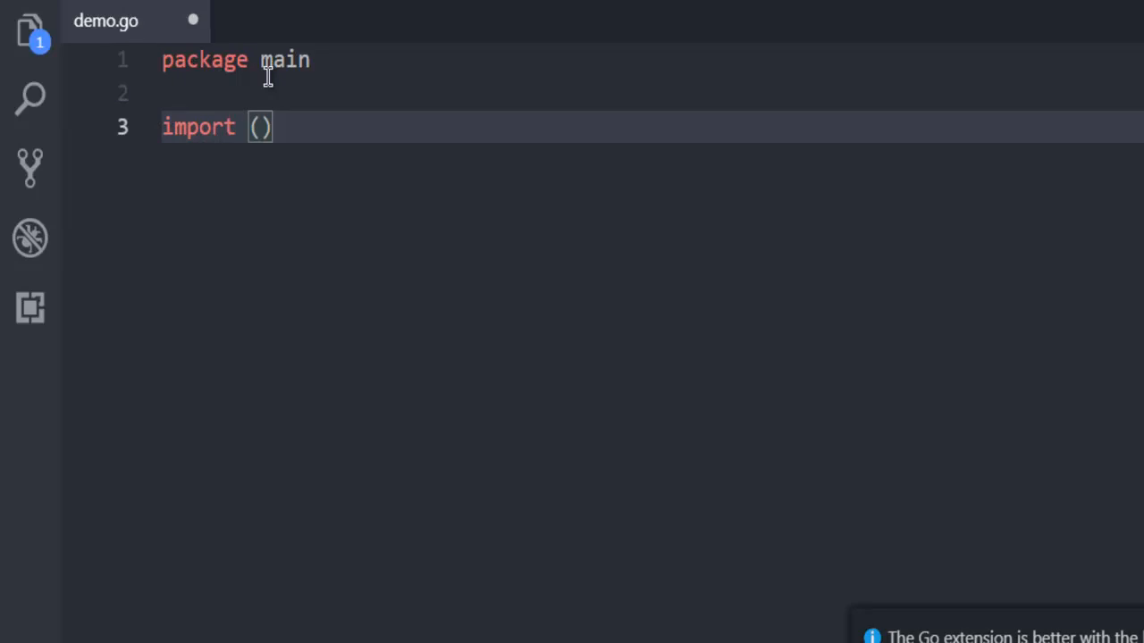
{"action": "key", "text": "Enter"}
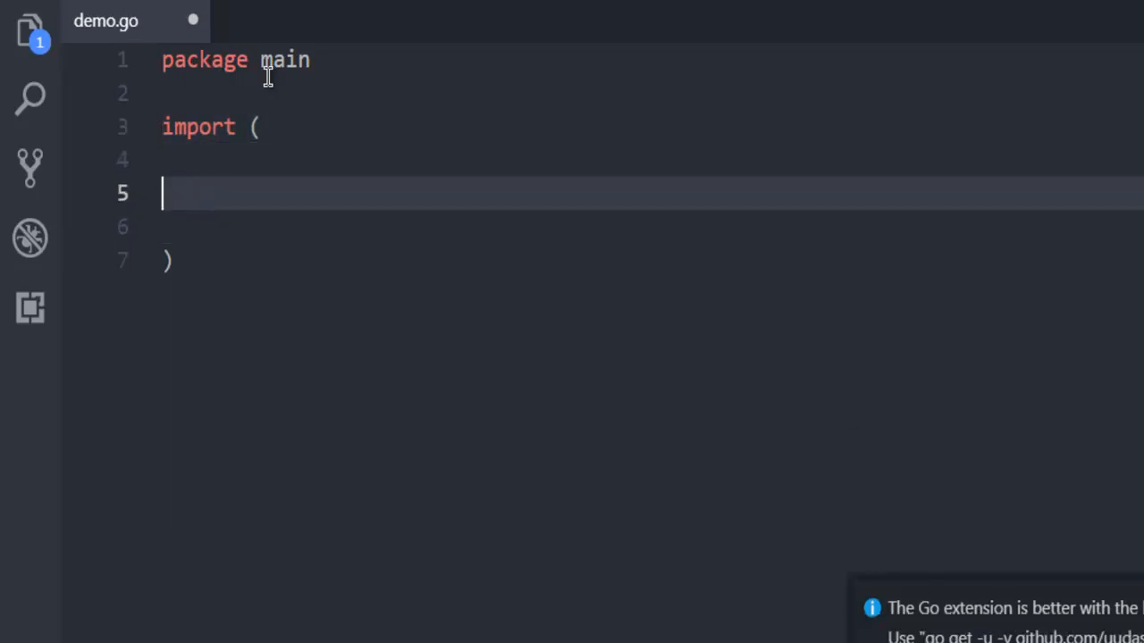
{"action": "type", "text": "\"\""}
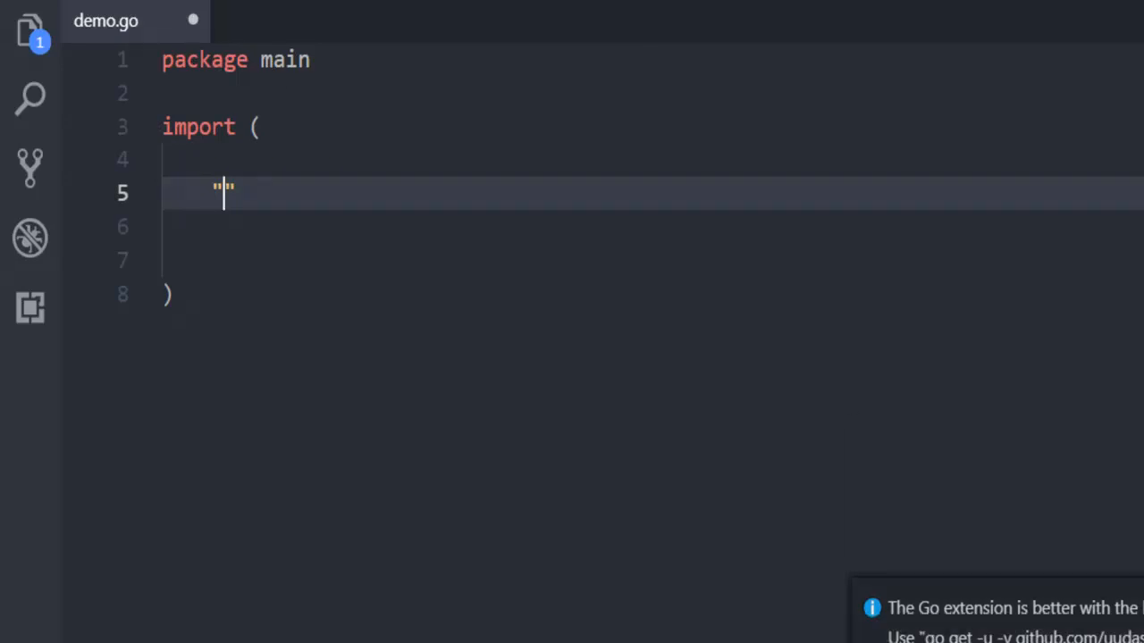
{"action": "mouse_move", "coordinate": [515, 302]}
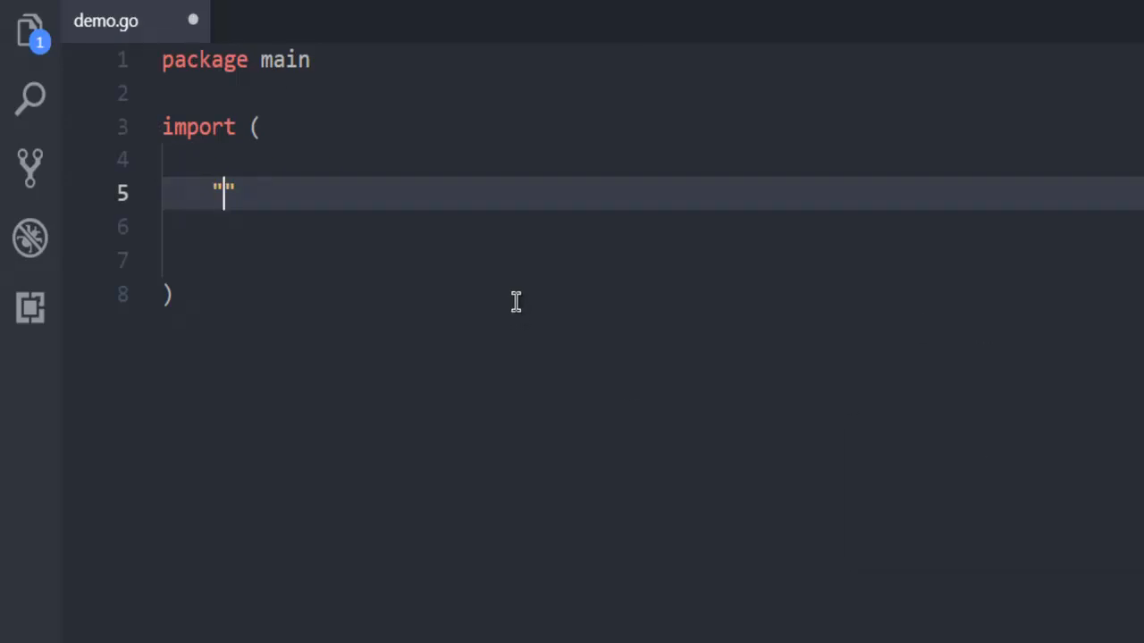
{"action": "type", "text": "cry"}
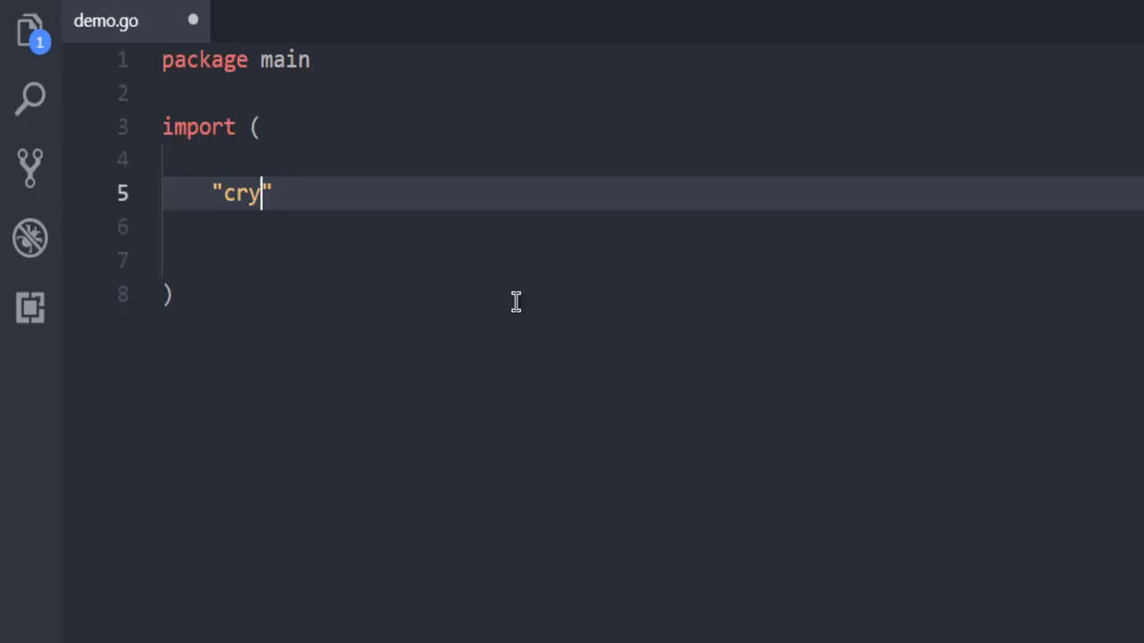
{"action": "type", "text": "pto/"}
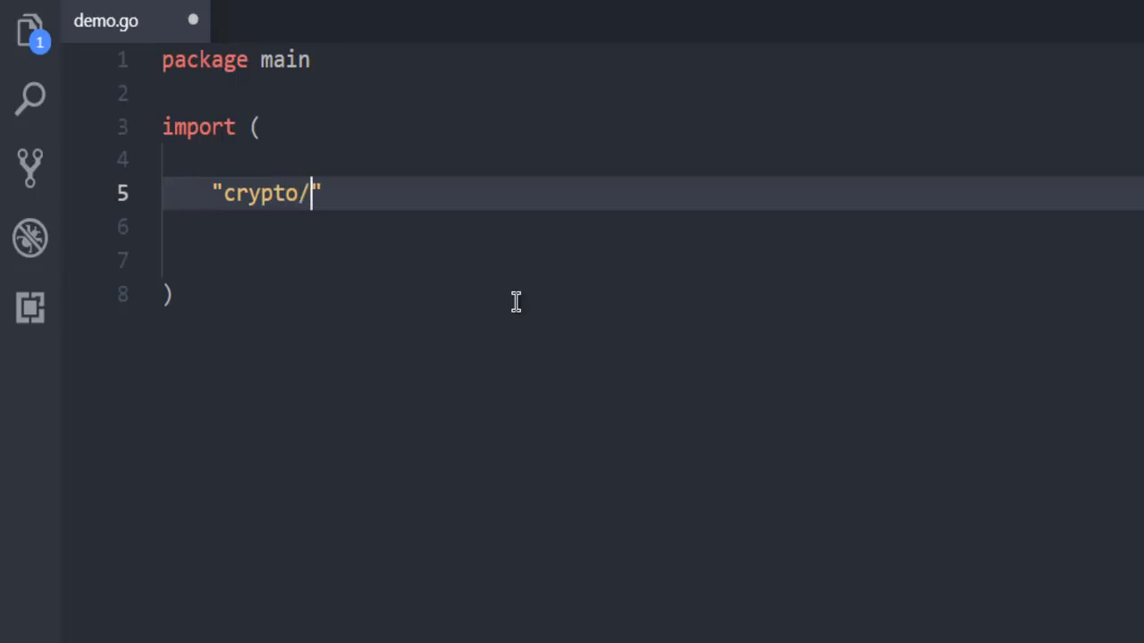
{"action": "type", "text": "Sha"}
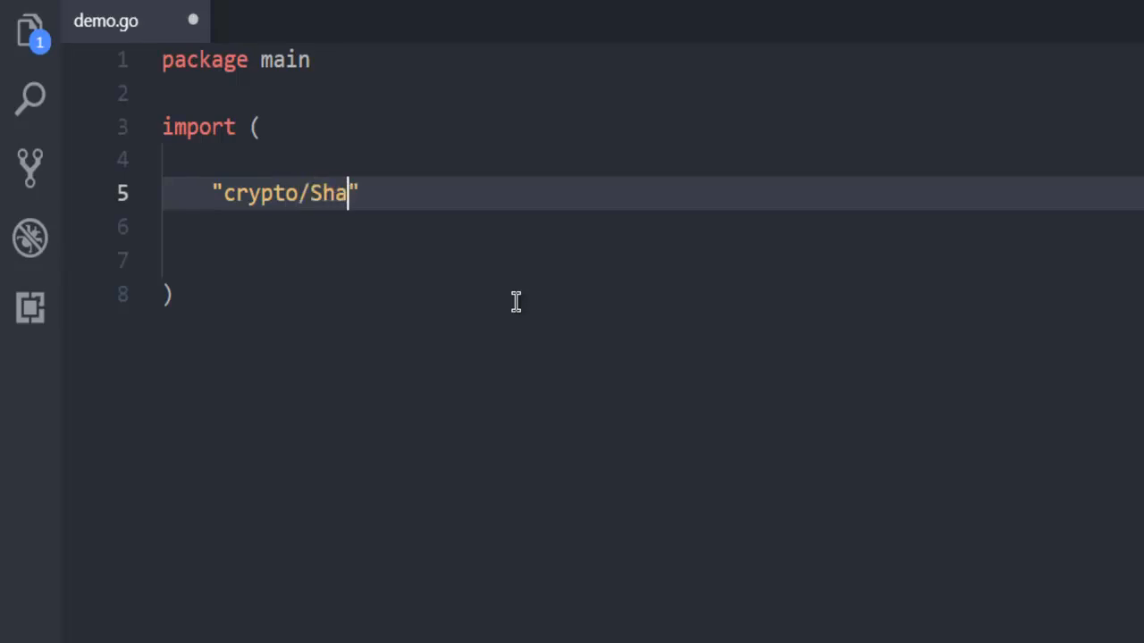
{"action": "type", "text": "256"}
{"action": "left_click", "coordinate": [652, 227]}
{"action": "type", "text": "\"fmt\""}
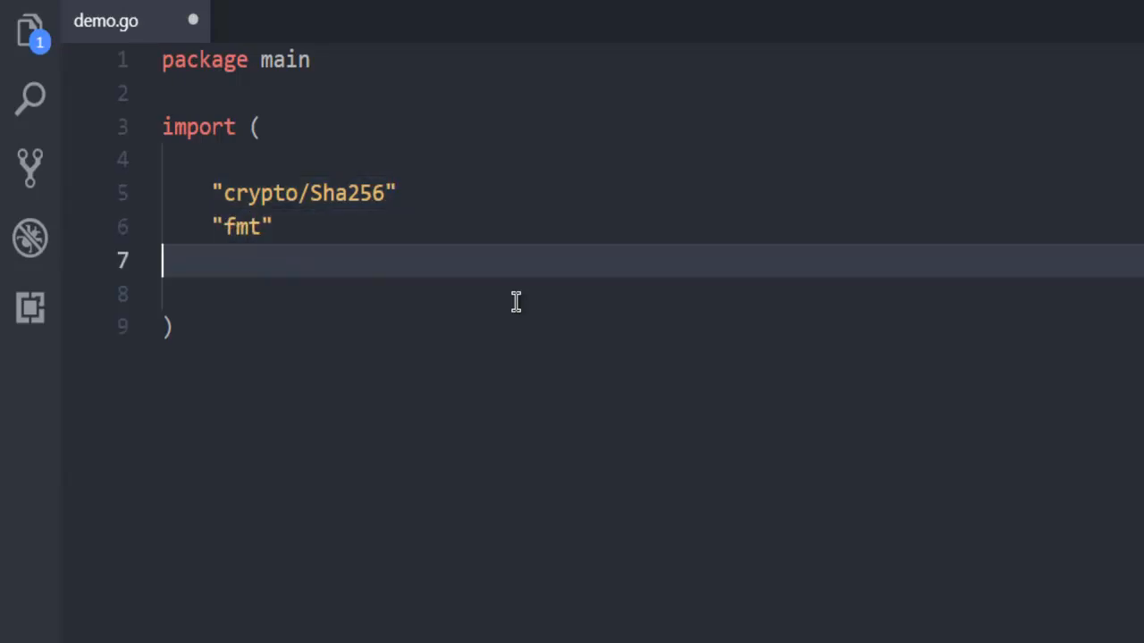
Step: Tidy the blank lines after the imports and declare func main
{"action": "key", "text": "Backspace"}
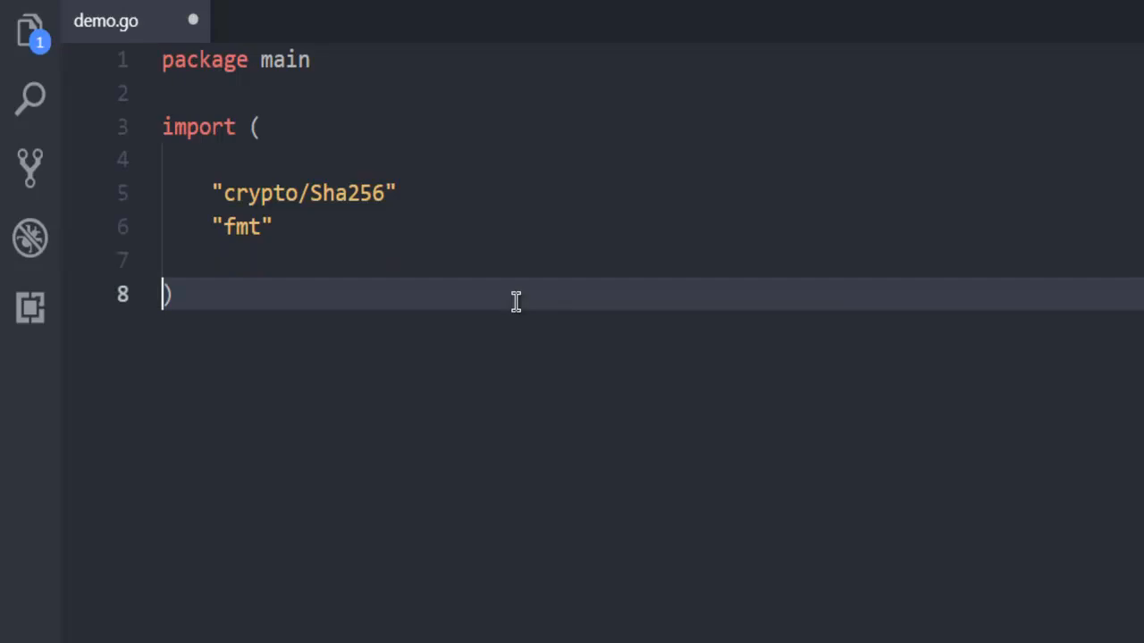
{"action": "key", "text": "enter"}
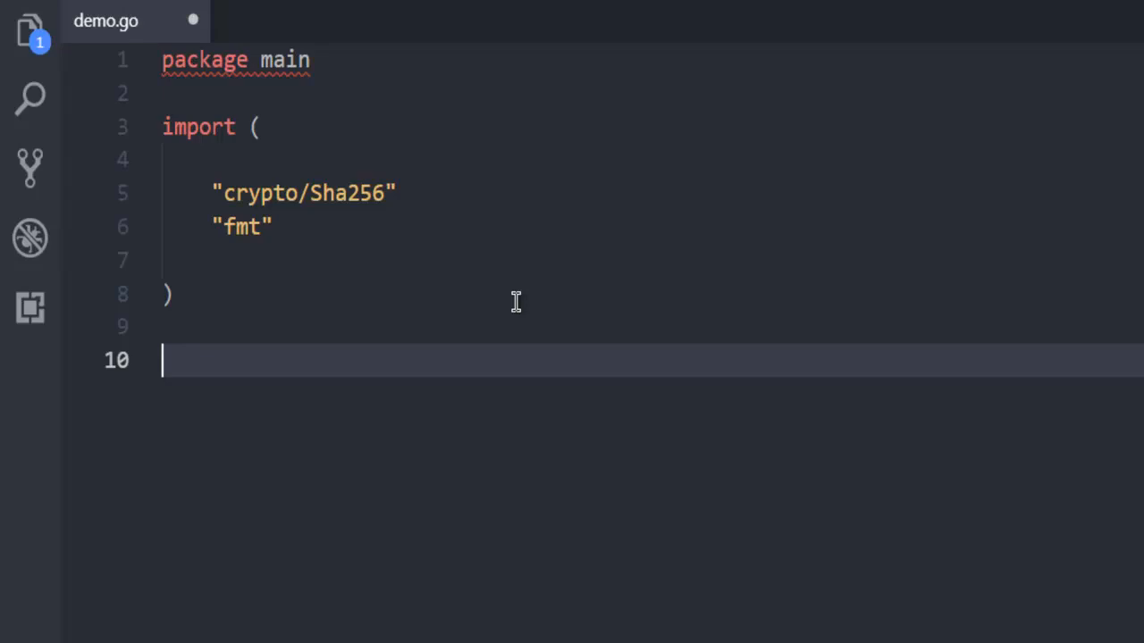
{"action": "type", "text": "func main(){"}
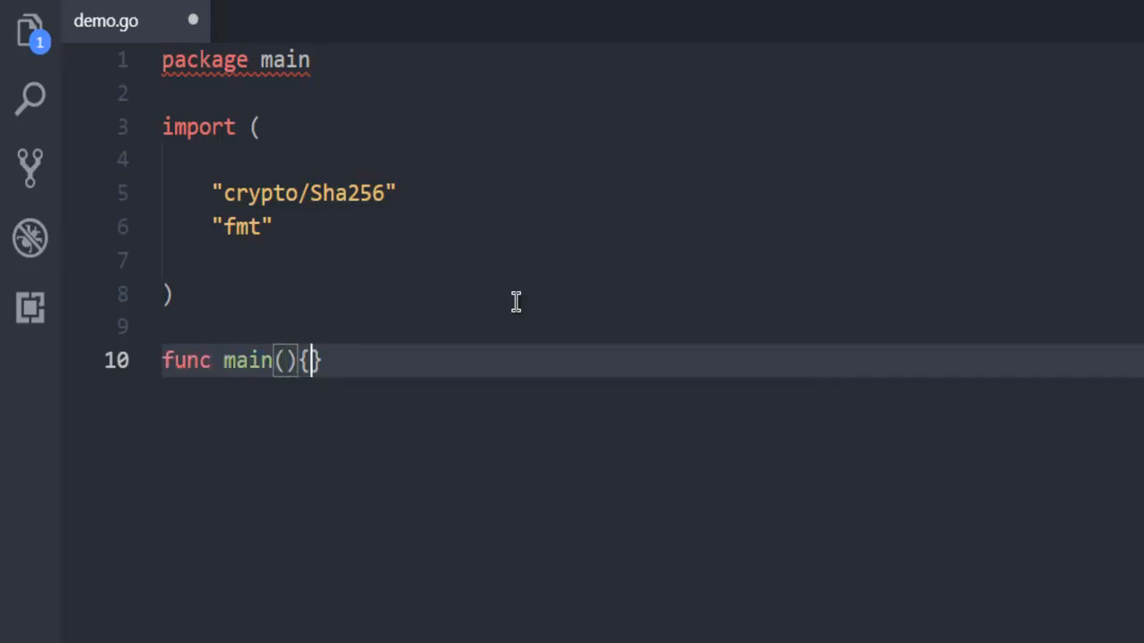
{"action": "key", "text": "Enter"}
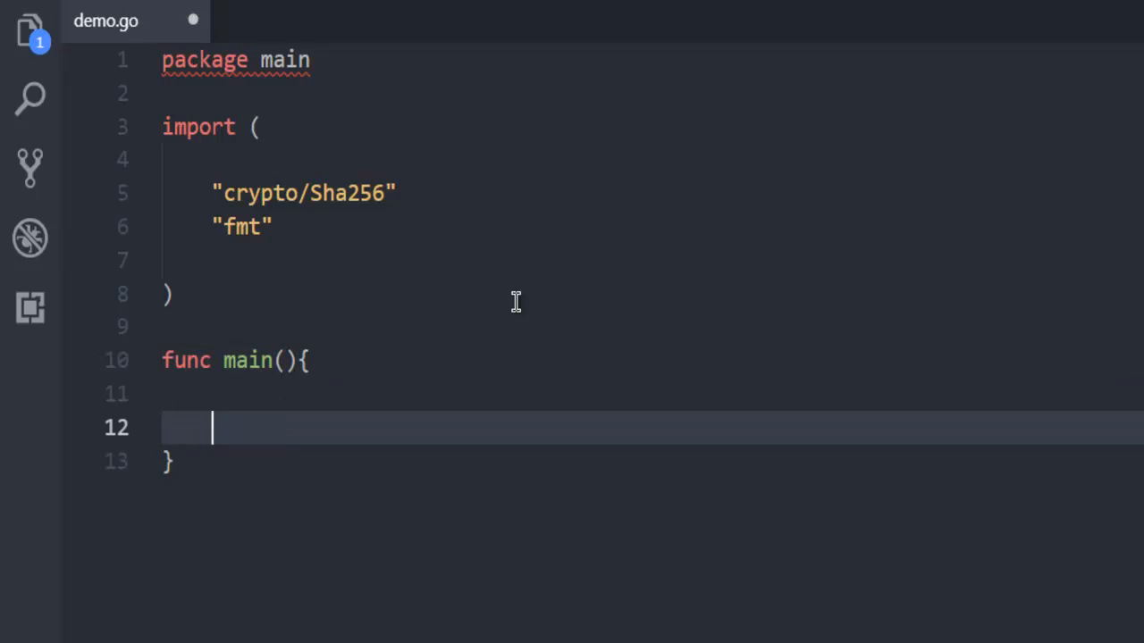
Step: Begin the assignment encrpt = Sha256.Sum256() inside main
{"action": "type", "text": "en"}
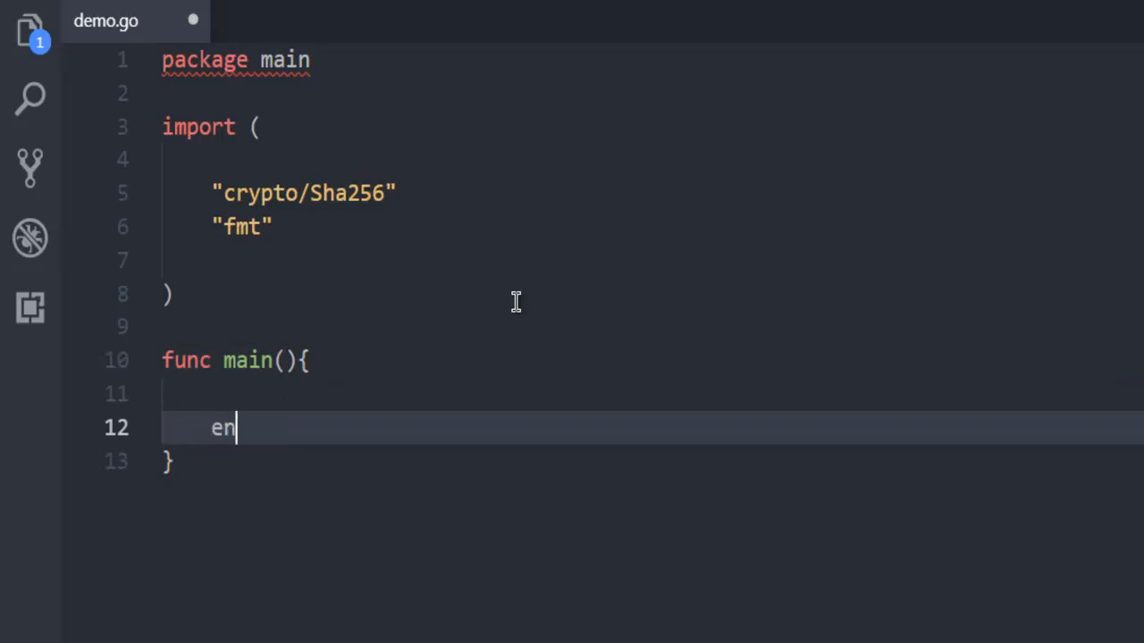
{"action": "type", "text": "crpt"}
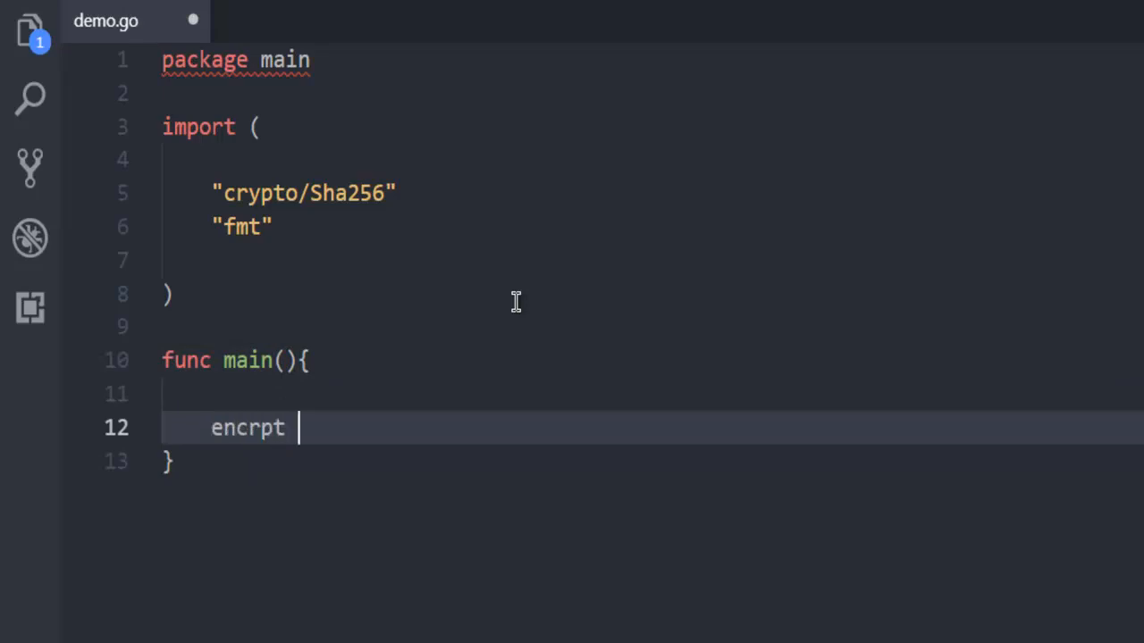
{"action": "type", "text": "="}
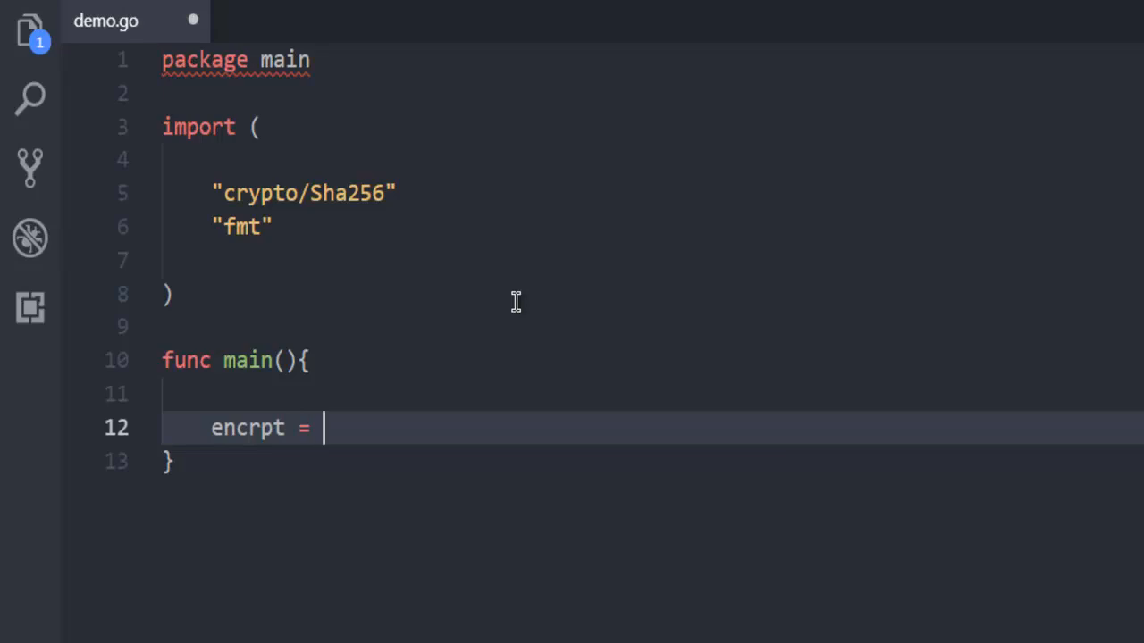
{"action": "type", "text": "sha"}
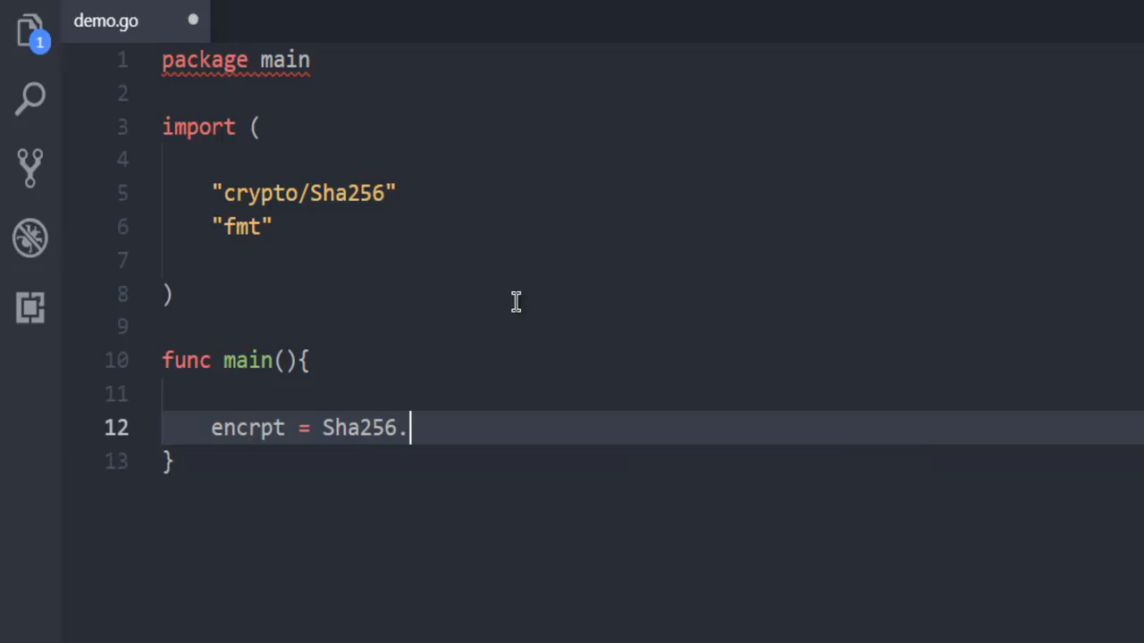
{"action": "type", "text": "Su"}
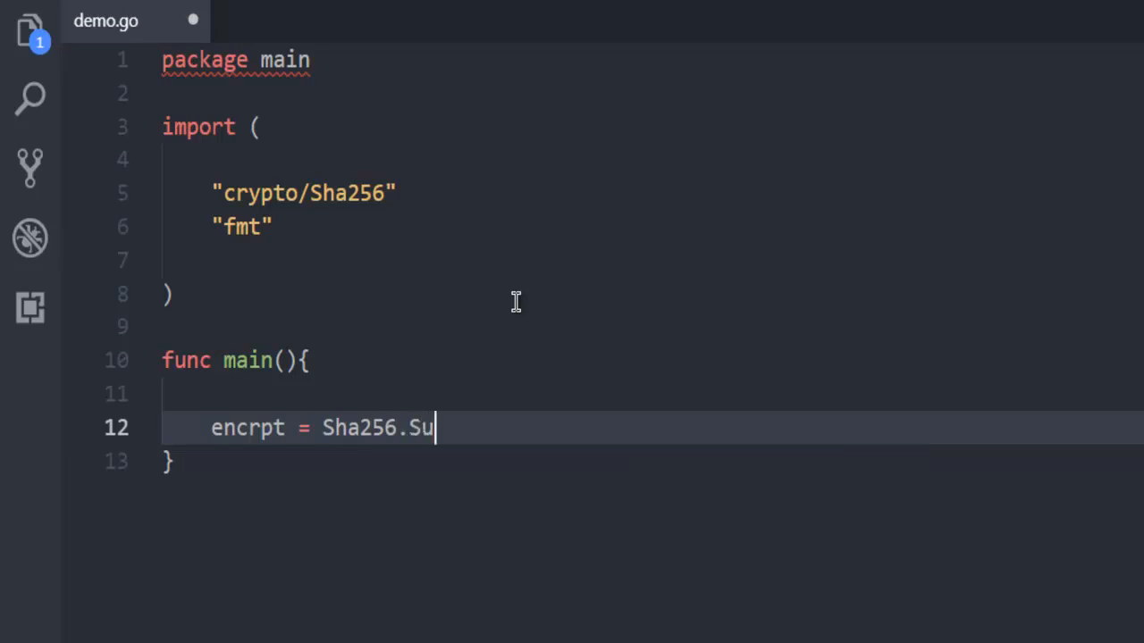
{"action": "type", "text": "m"}
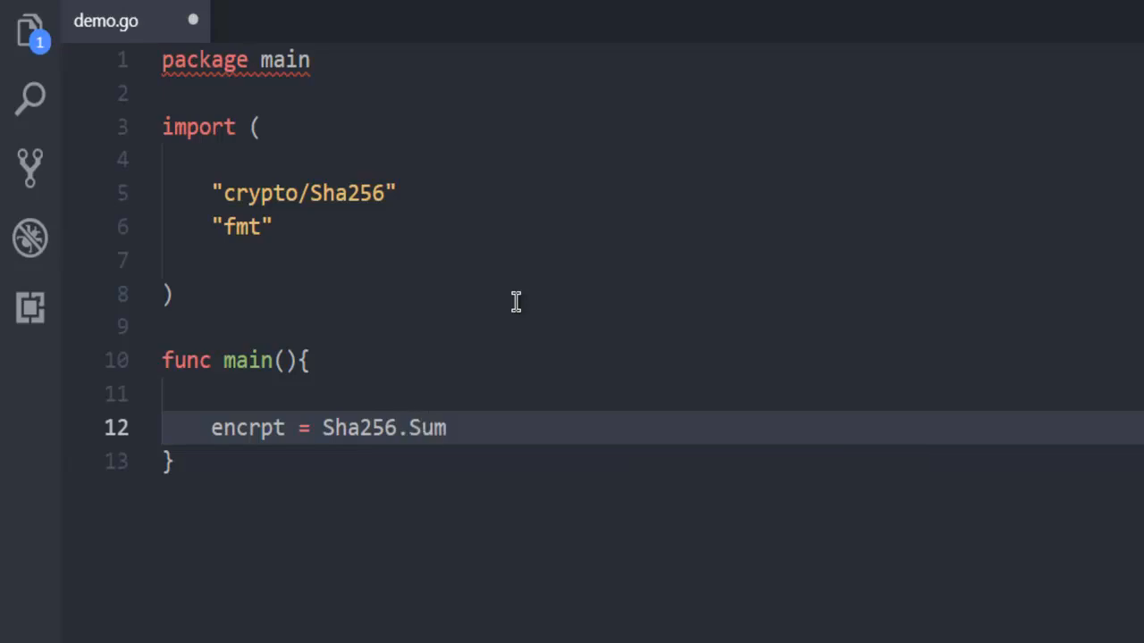
{"action": "type", "text": "256()"}
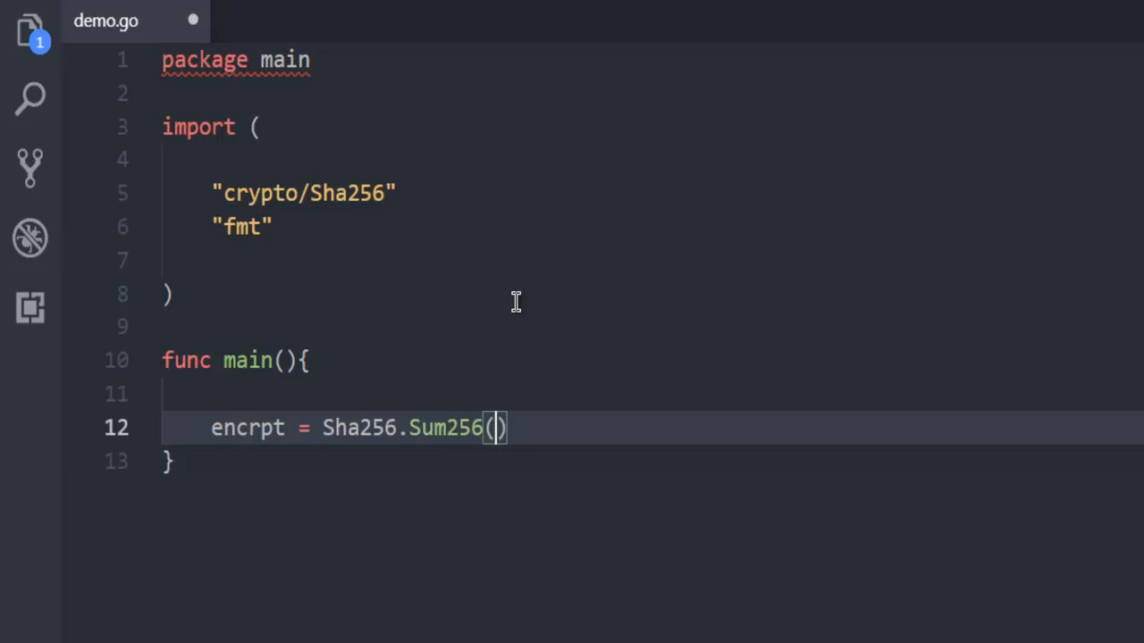
{"action": "type", "text": "\"\""}
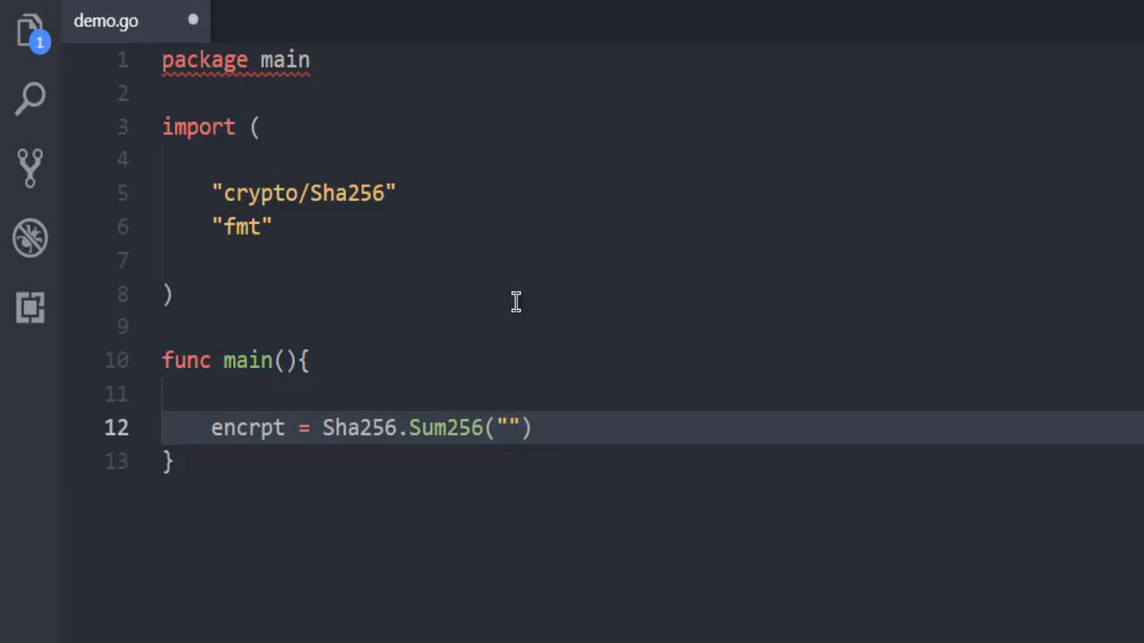
Step: Pass []byte("DevNami") to Sum256 and start a new fmt line
{"action": "key", "text": "Backspace"}
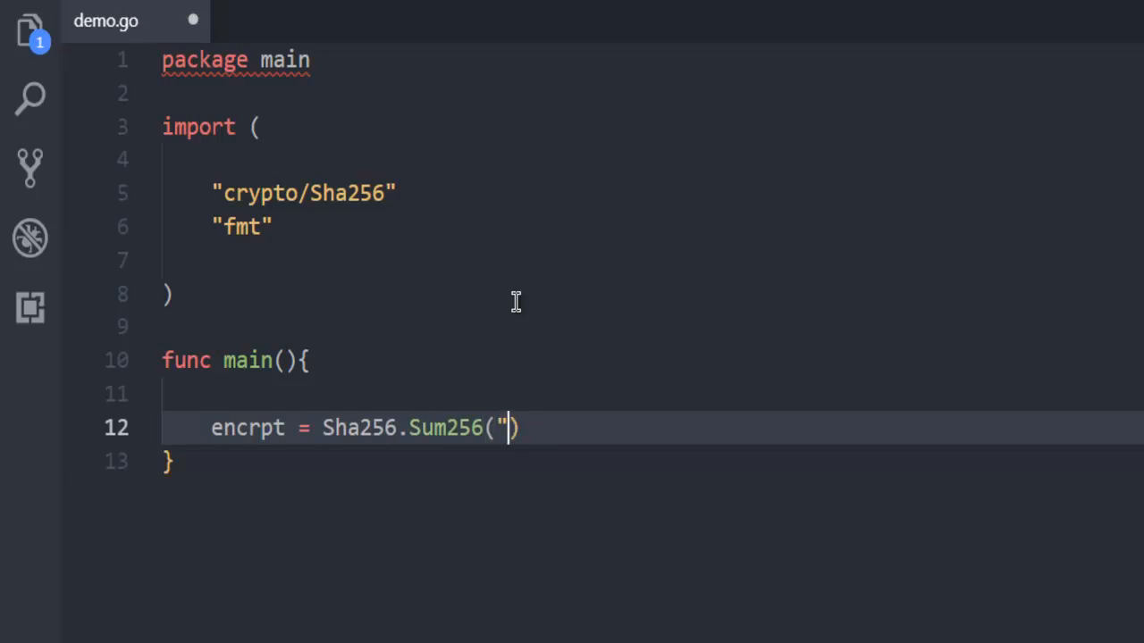
{"action": "key", "text": "BackSpace"}
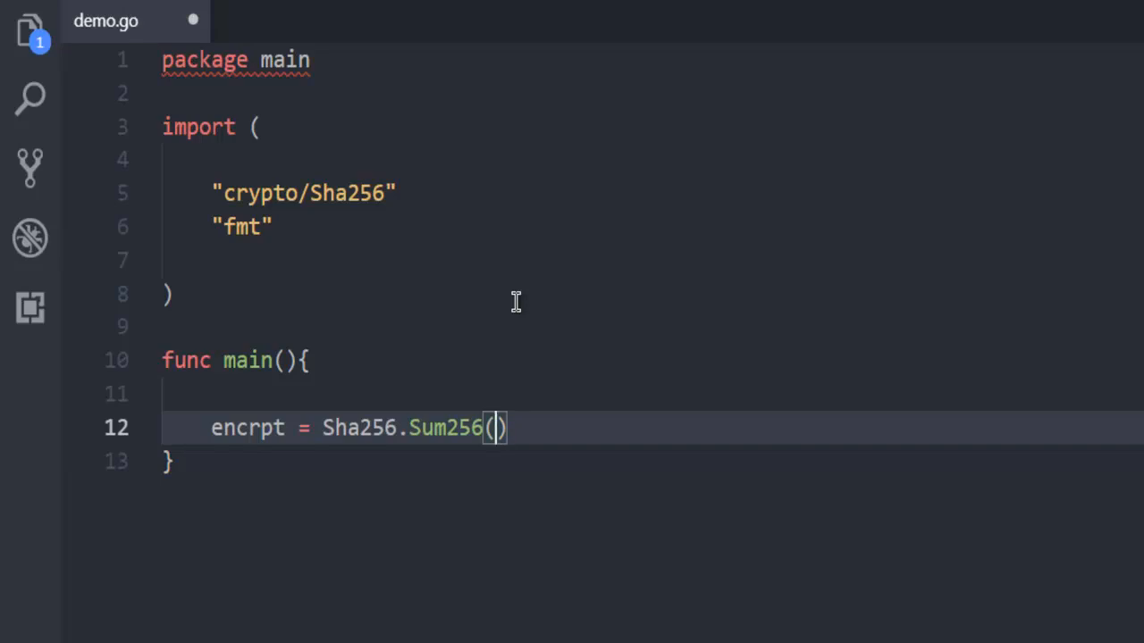
{"action": "type", "text": "[]"}
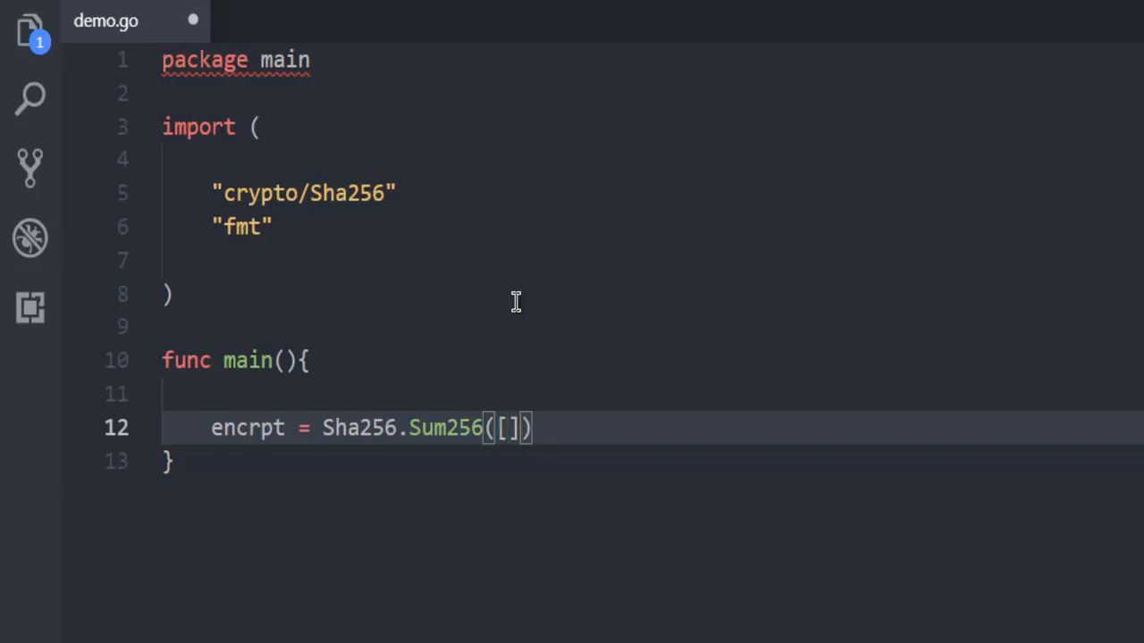
{"action": "type", "text": "byn"}
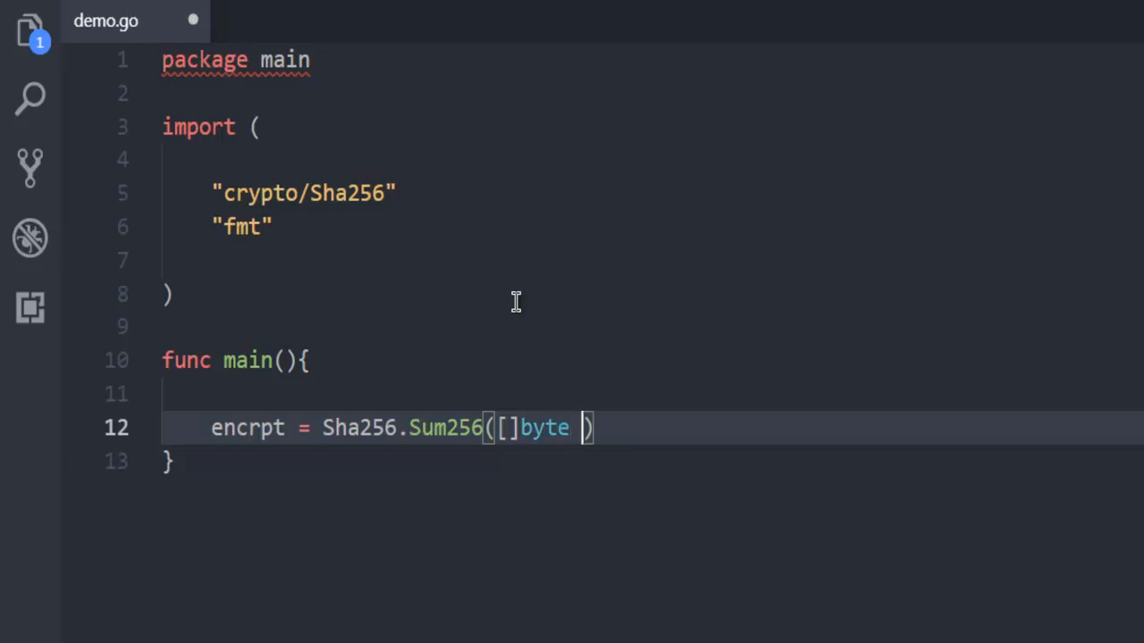
{"action": "type", "text": "()"}
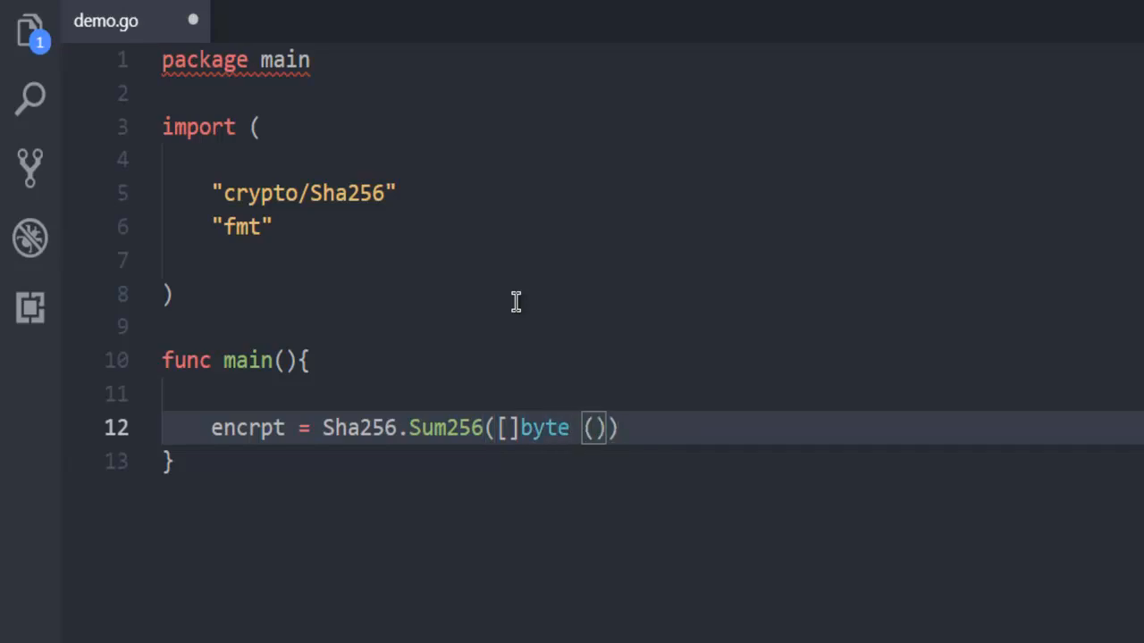
{"action": "type", "text": "\"\""}
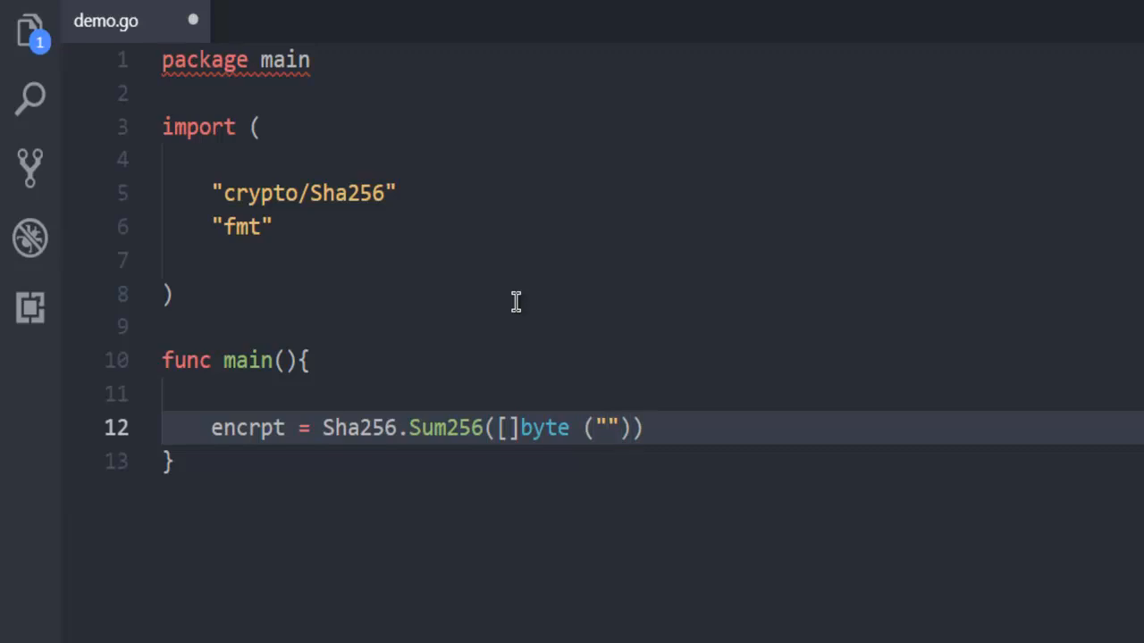
{"action": "type", "text": "Dev"}
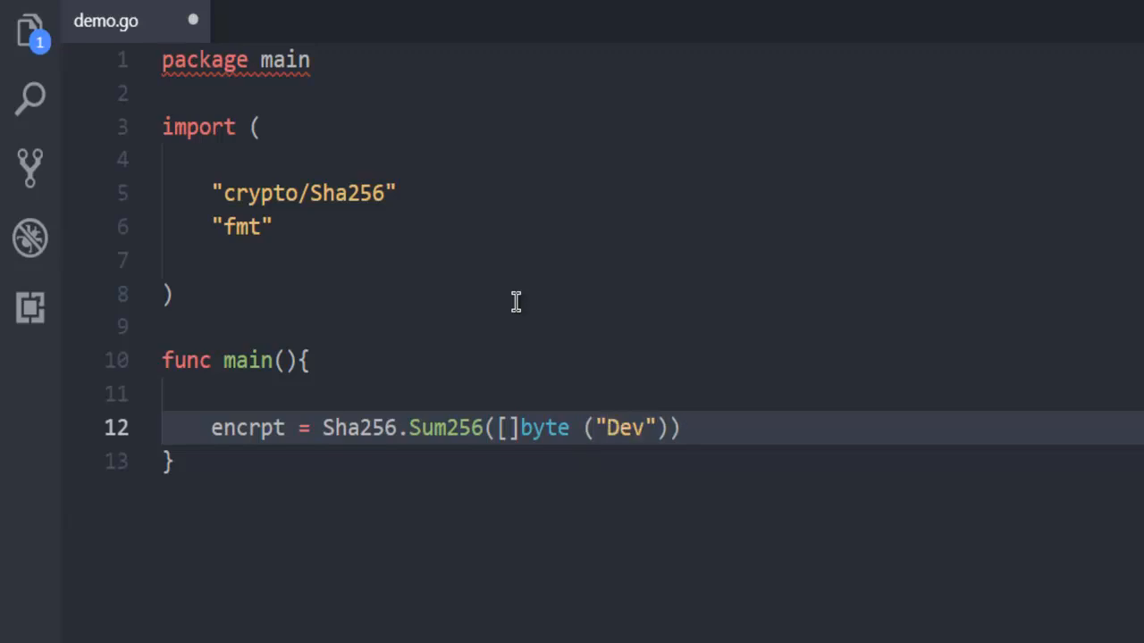
{"action": "type", "text": "Nami"}
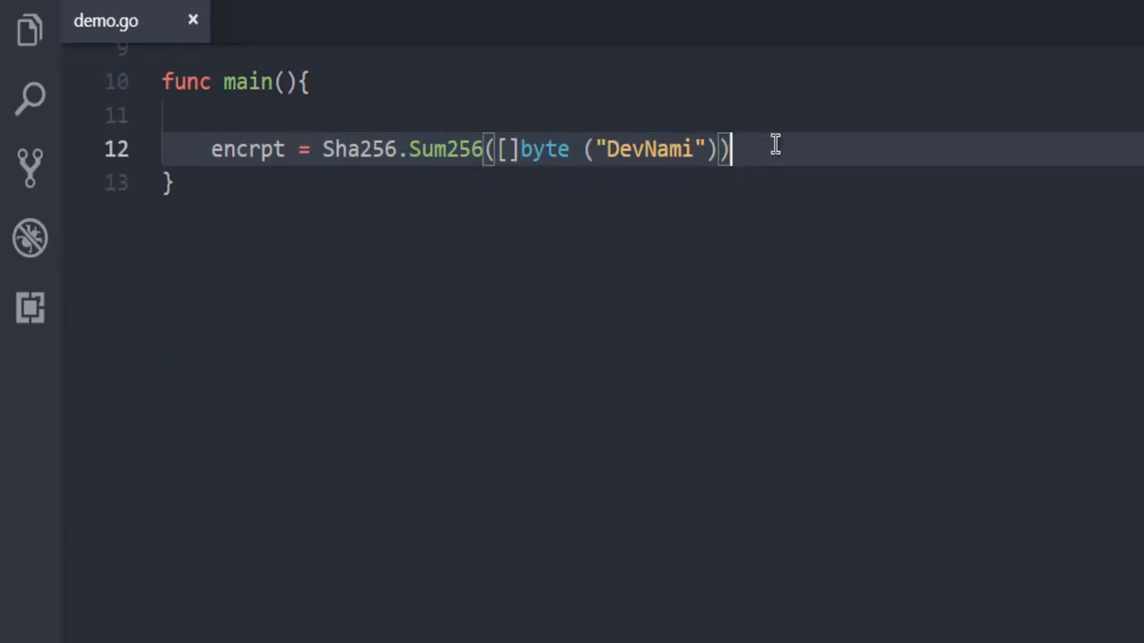
{"action": "type", "text": "fm"}
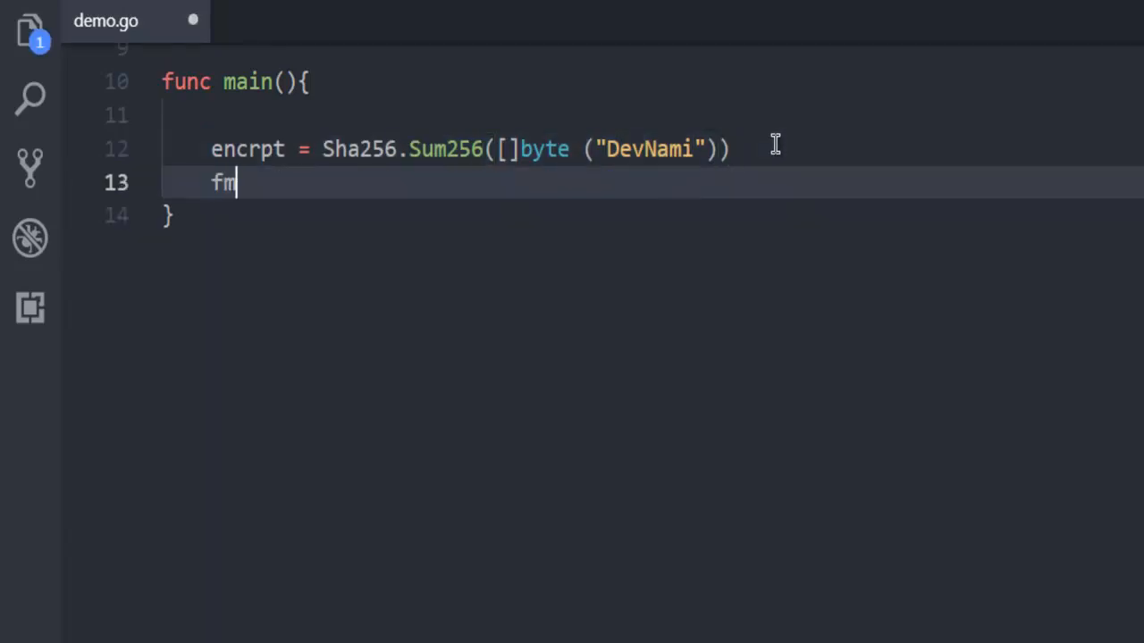
Step: Complete the line fmt.Printf("%X",encrpt) to print the hash in uppercase hex
{"action": "type", "text": "t."}
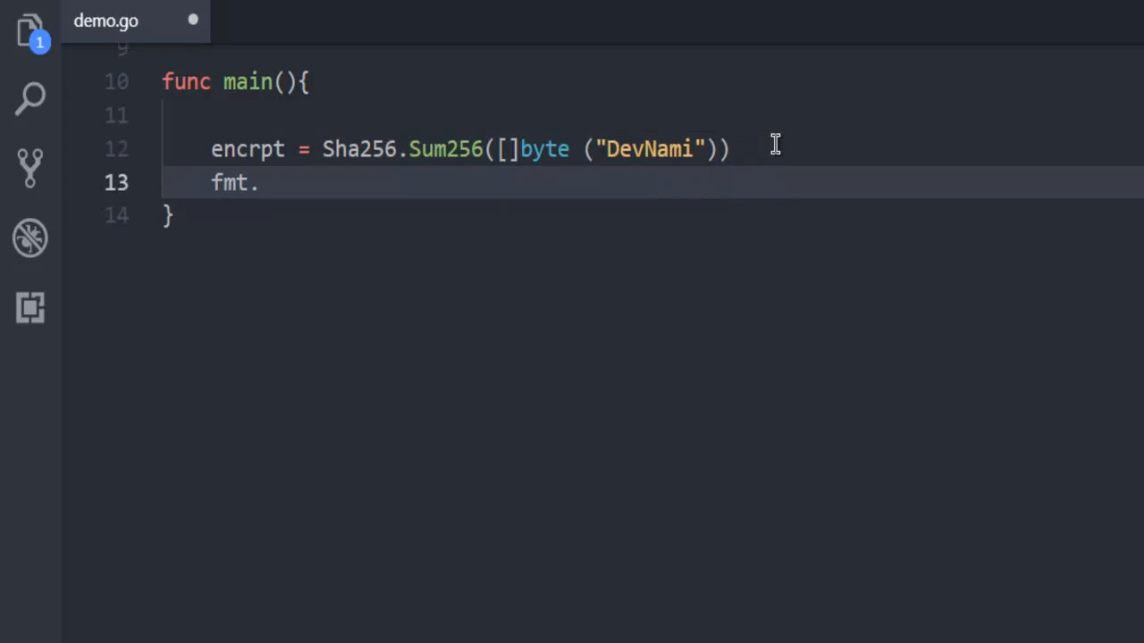
{"action": "type", "text": "Printf(\""}
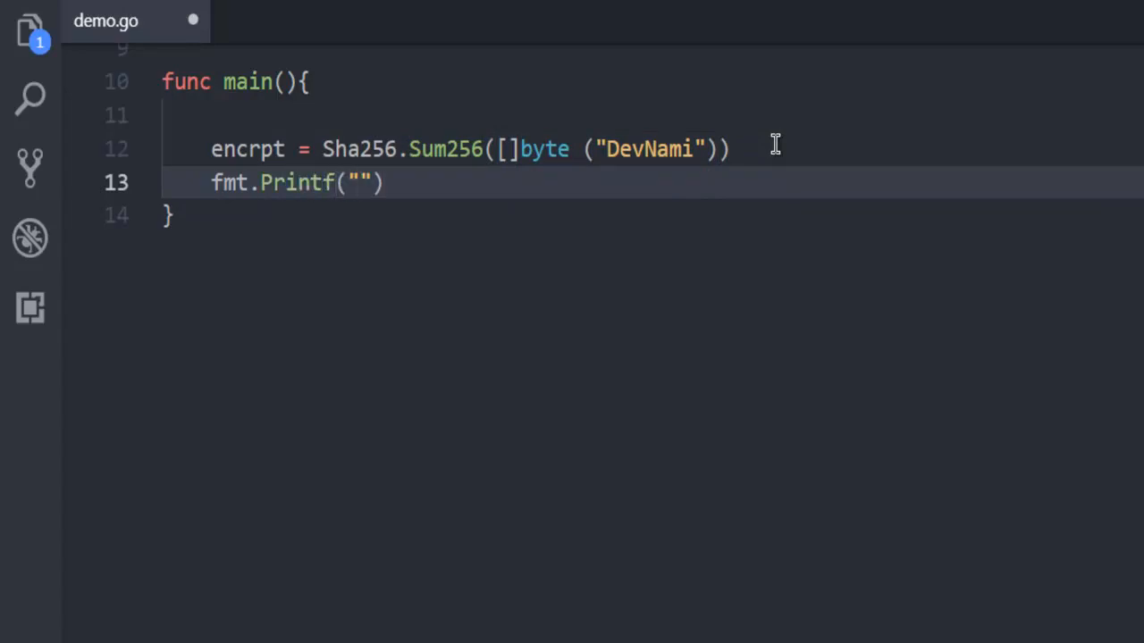
{"action": "type", "text": "%"}
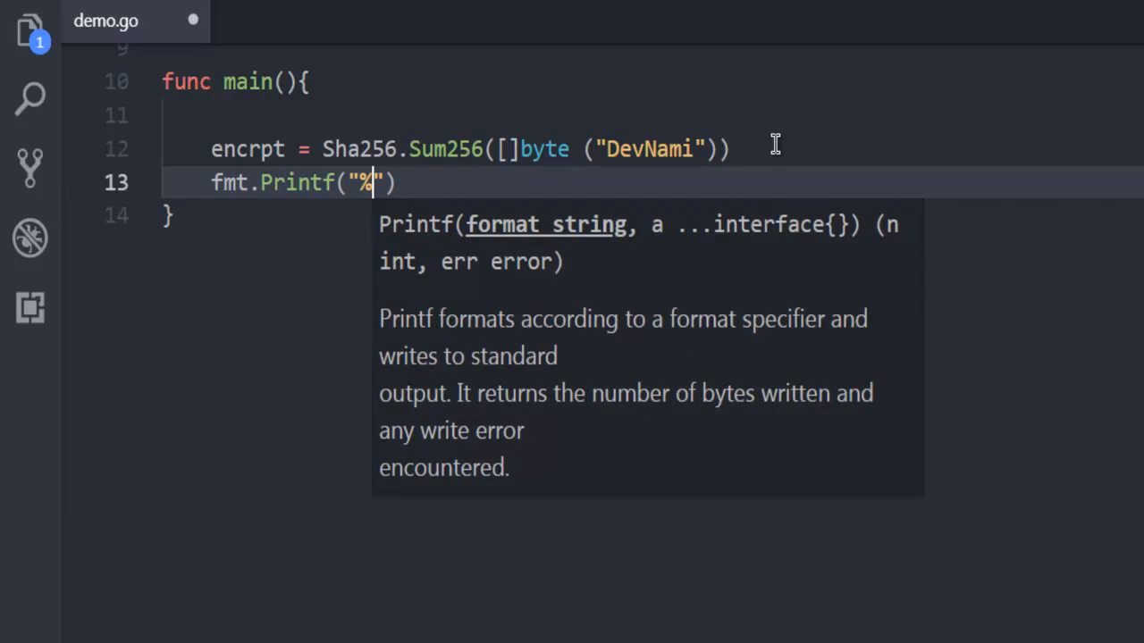
{"action": "type", "text": "X"}
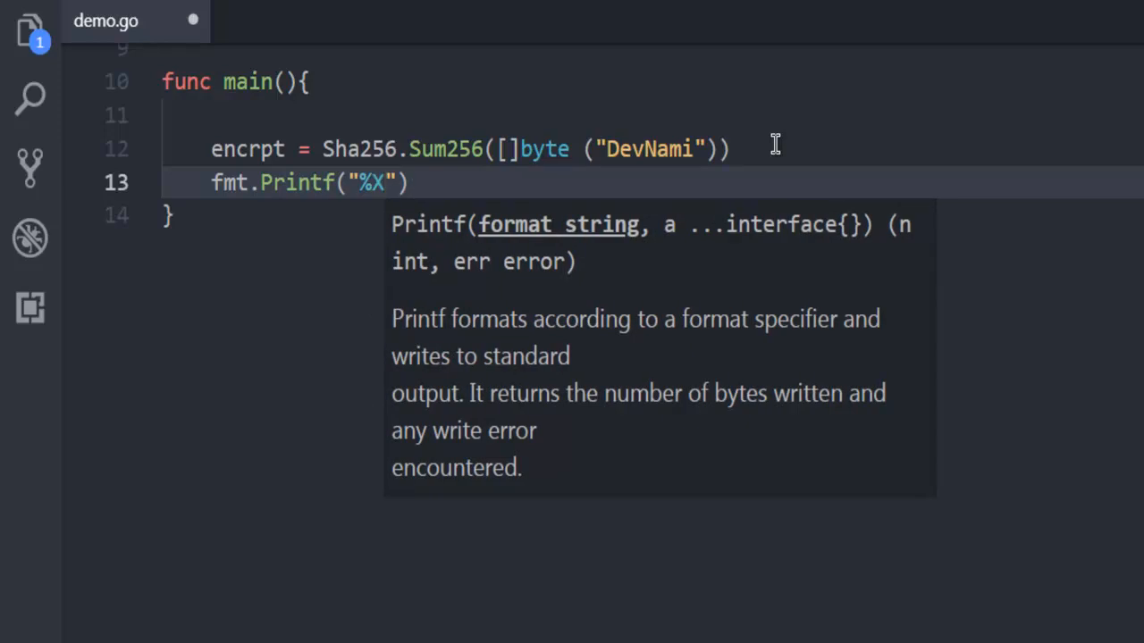
{"action": "type", "text": ",encr"}
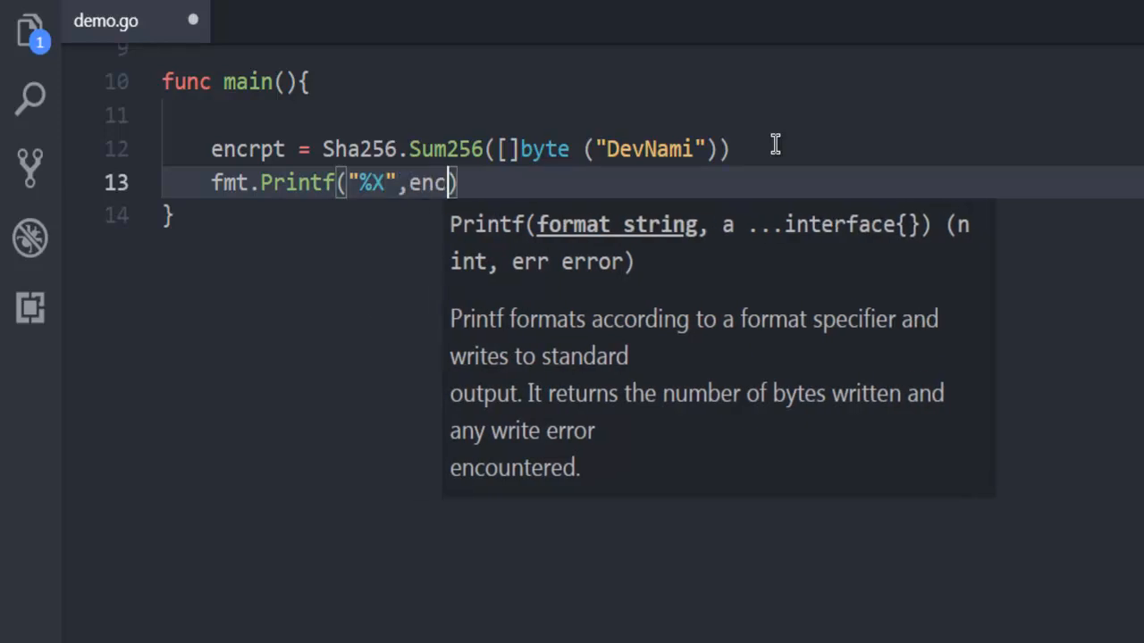
{"action": "type", "text": "rpt"}
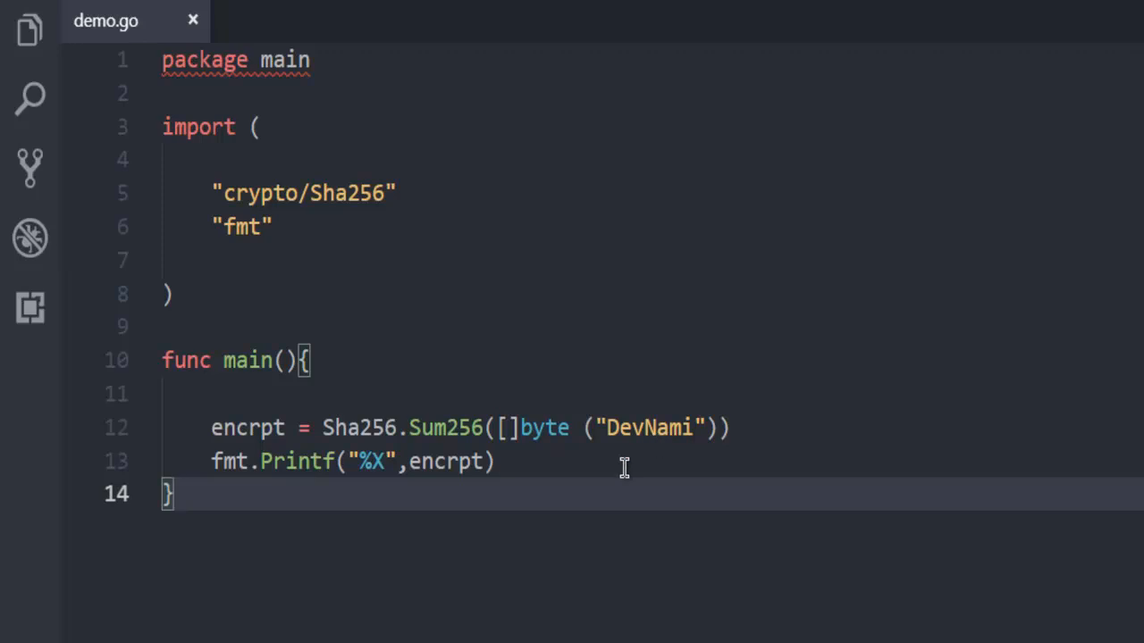
{"action": "mouse_move", "coordinate": [488, 427]}
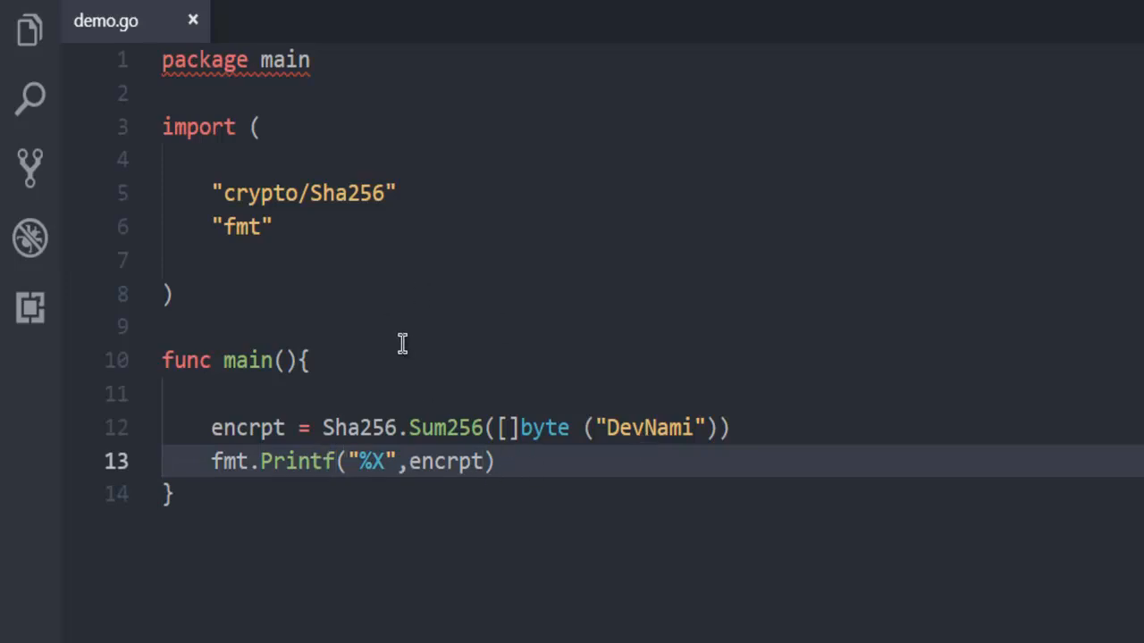
{"action": "mouse_move", "coordinate": [378, 552]}
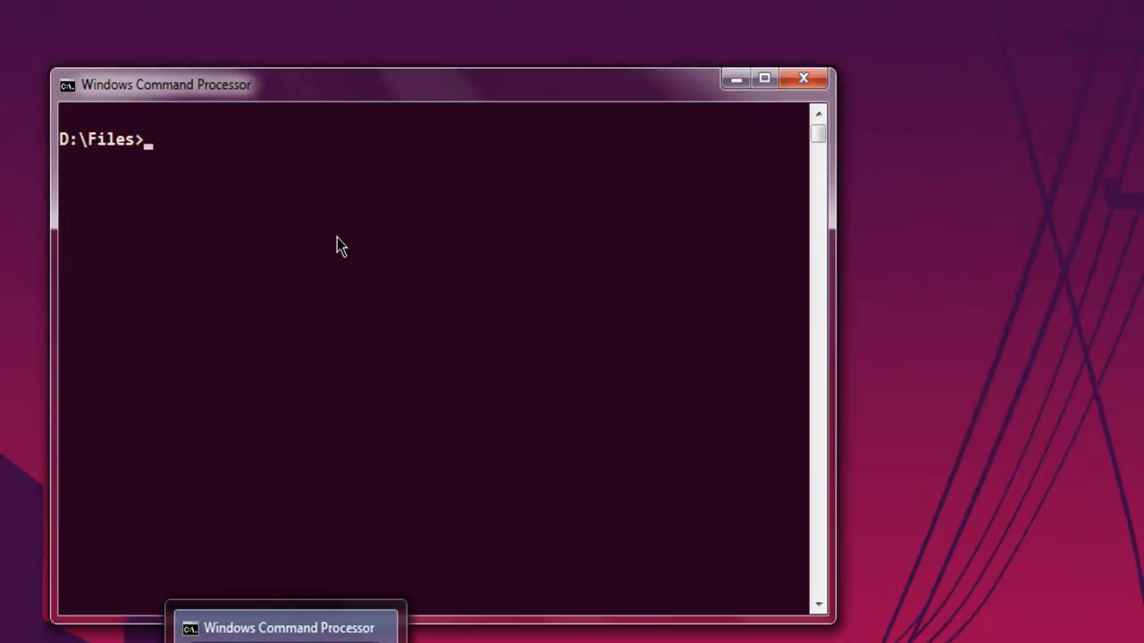
Step: Type go run demo.go at the D:\Files prompt
{"action": "type", "text": "go run demo.go"}
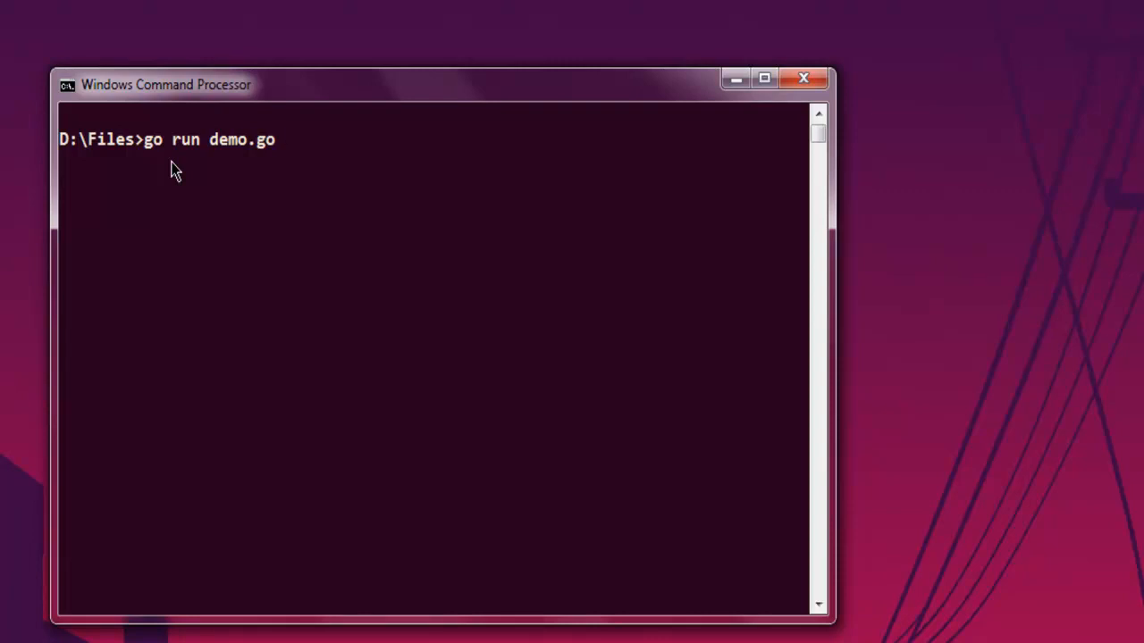
{"action": "mouse_move", "coordinate": [185, 191]}
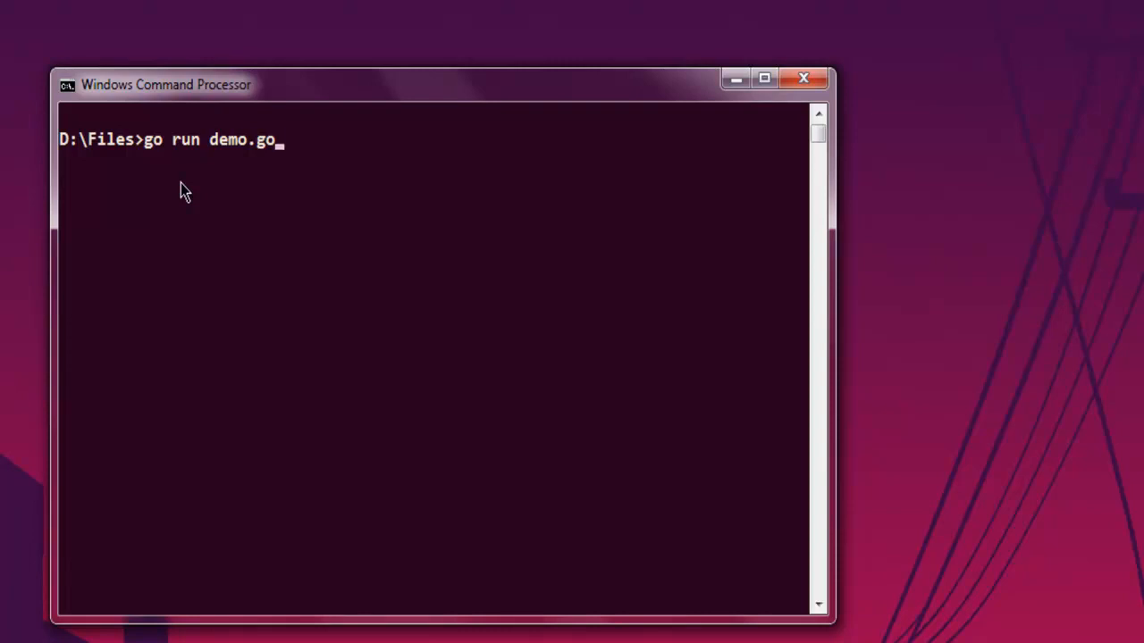
{"action": "mouse_move", "coordinate": [205, 214]}
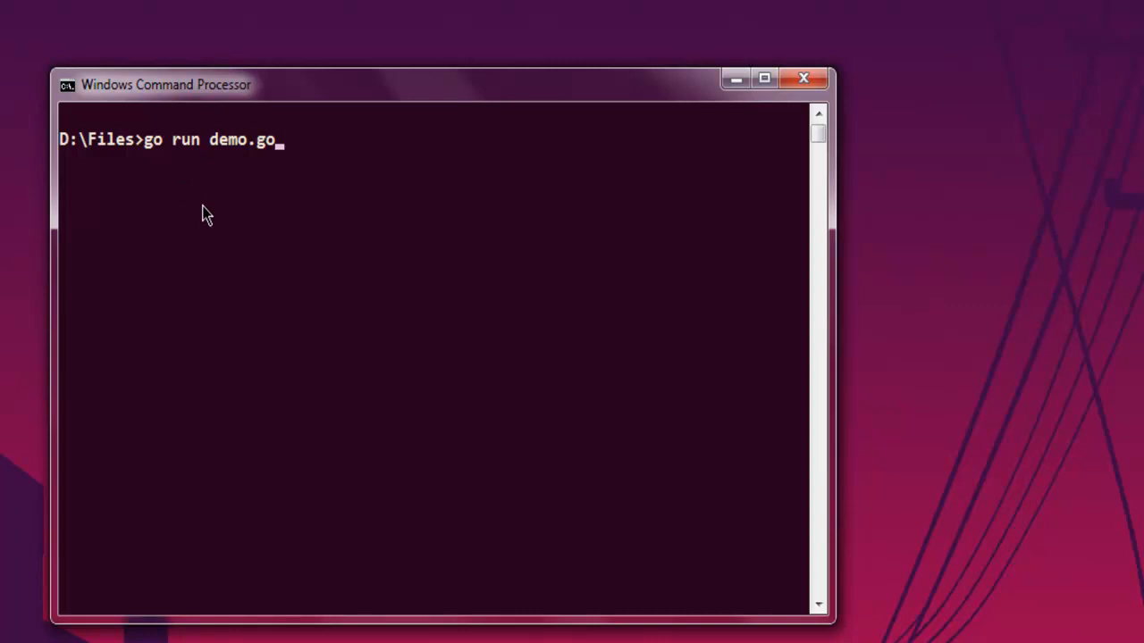
{"action": "mouse_move", "coordinate": [196, 241]}
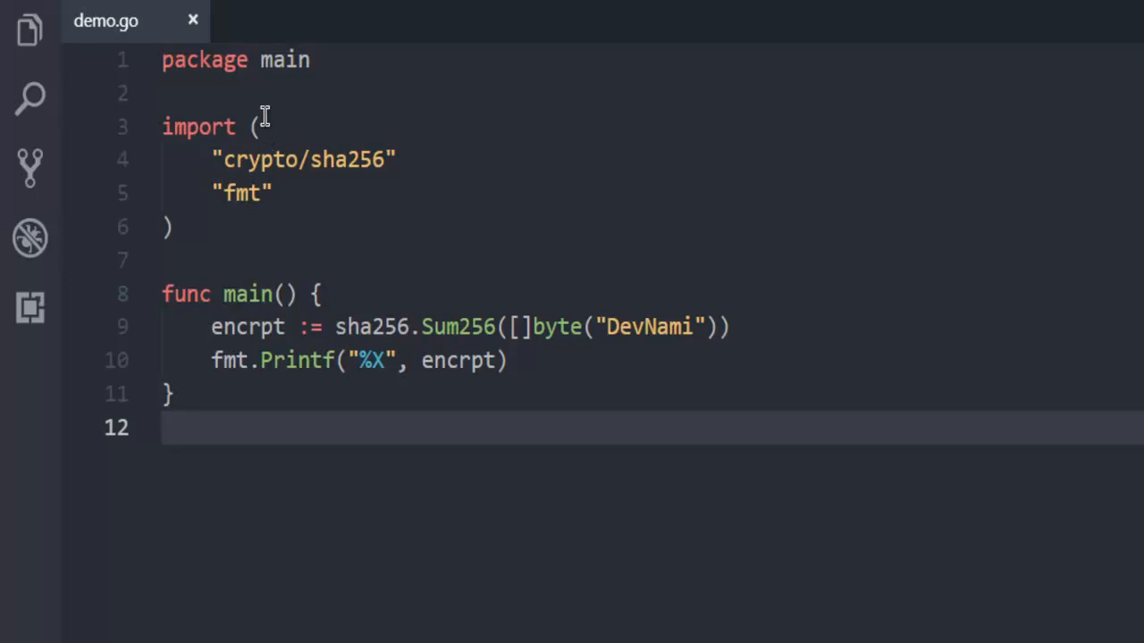
{"action": "mouse_move", "coordinate": [317, 162]}
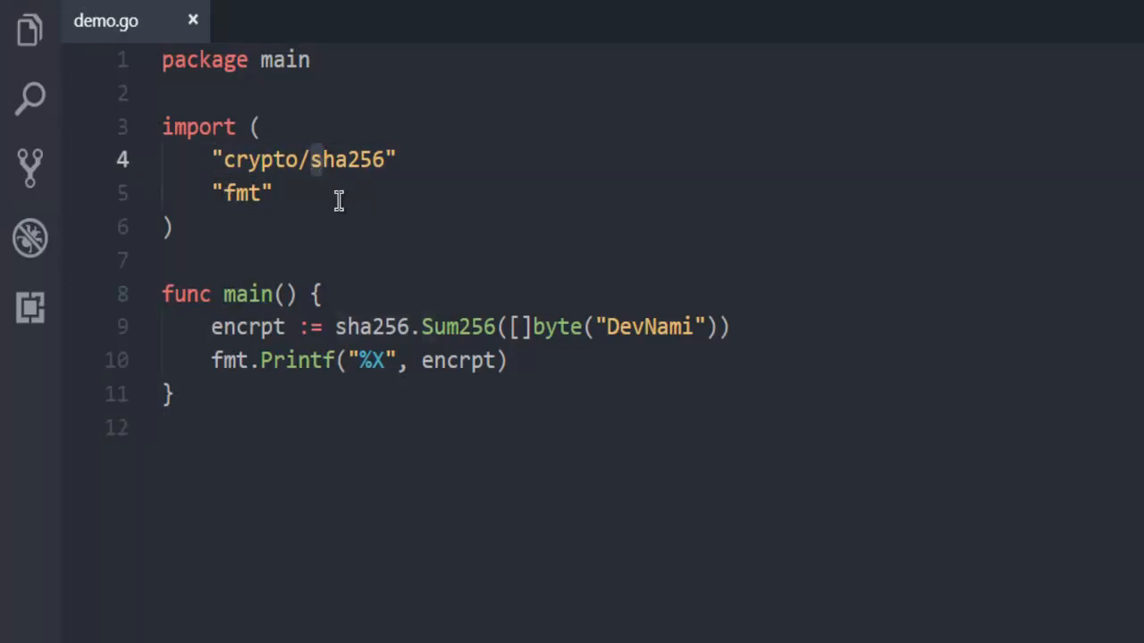
{"action": "mouse_move", "coordinate": [321, 159]}
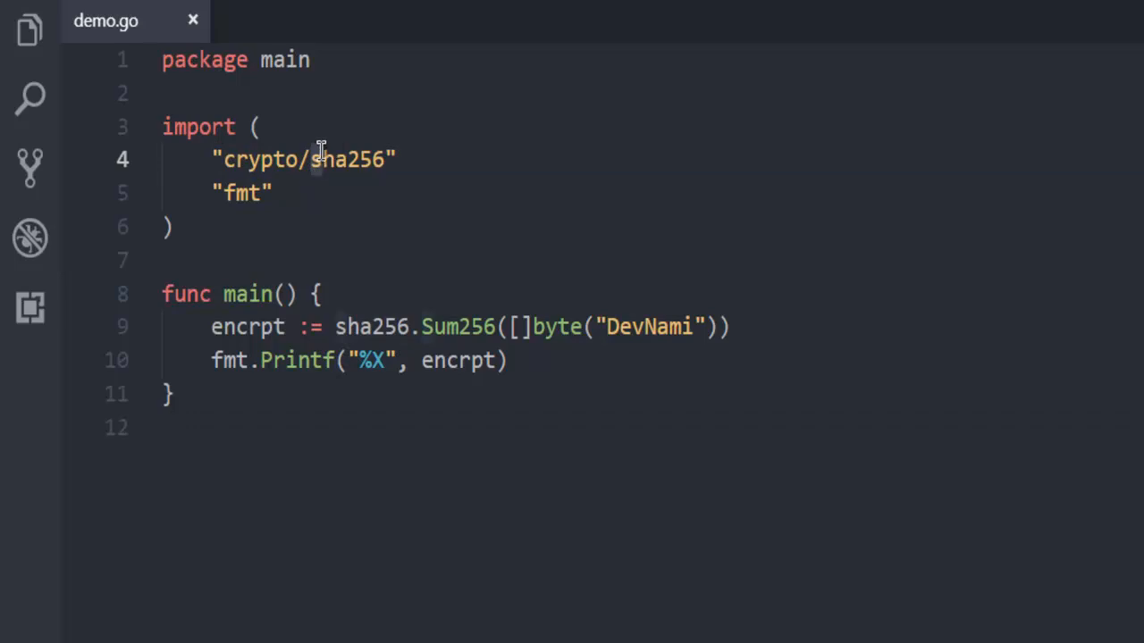
Step: Switch back to demo.go in Visual Studio Code to fix the sha256 import
{"action": "left_click", "coordinate": [338, 159]}
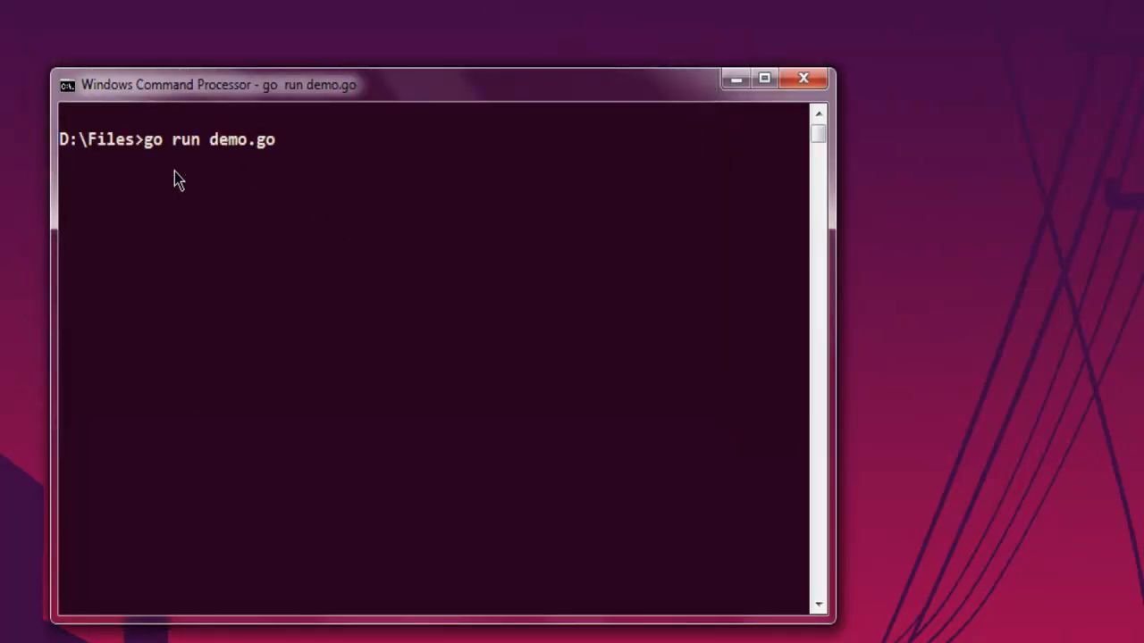
{"action": "mouse_move", "coordinate": [167, 198]}
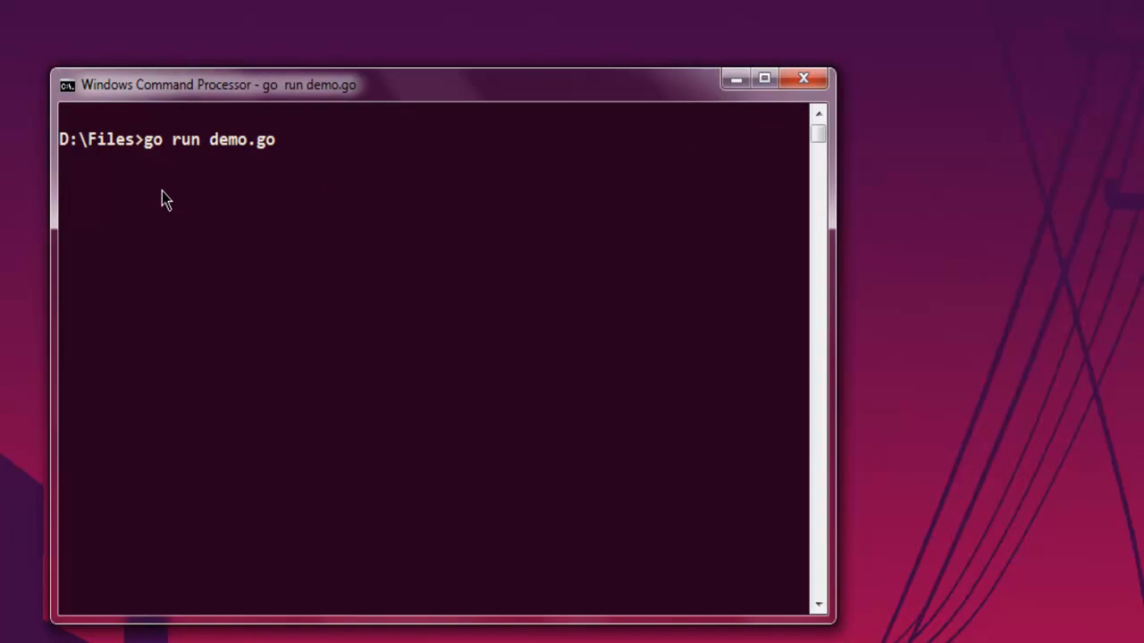
{"action": "mouse_move", "coordinate": [237, 100]}
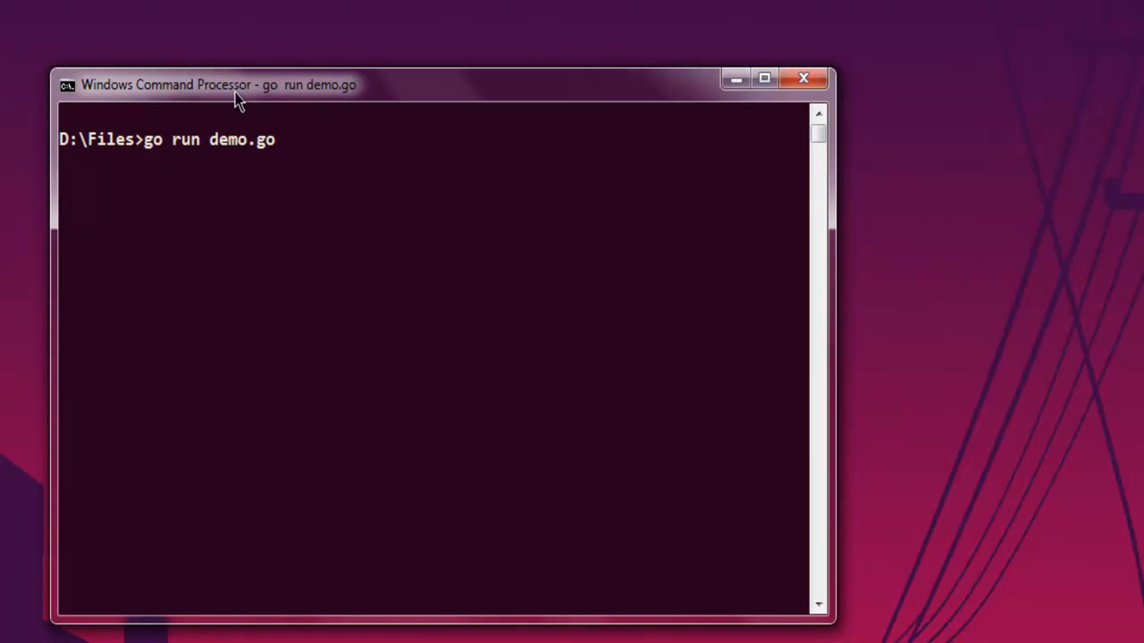
{"action": "mouse_move", "coordinate": [299, 198]}
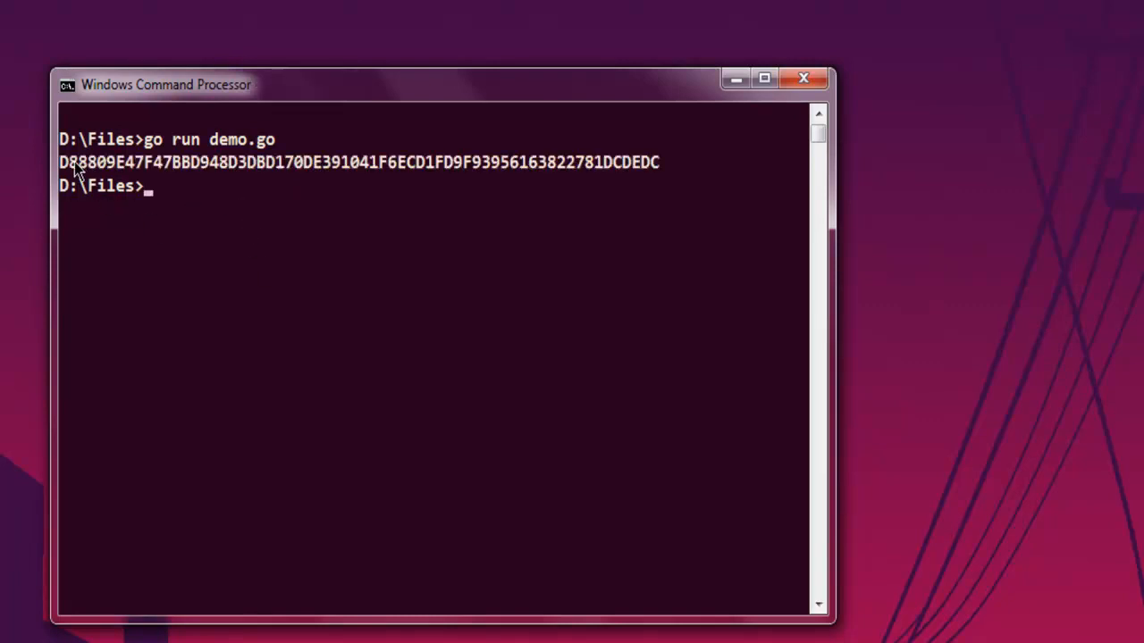
{"action": "mouse_move", "coordinate": [666, 174]}
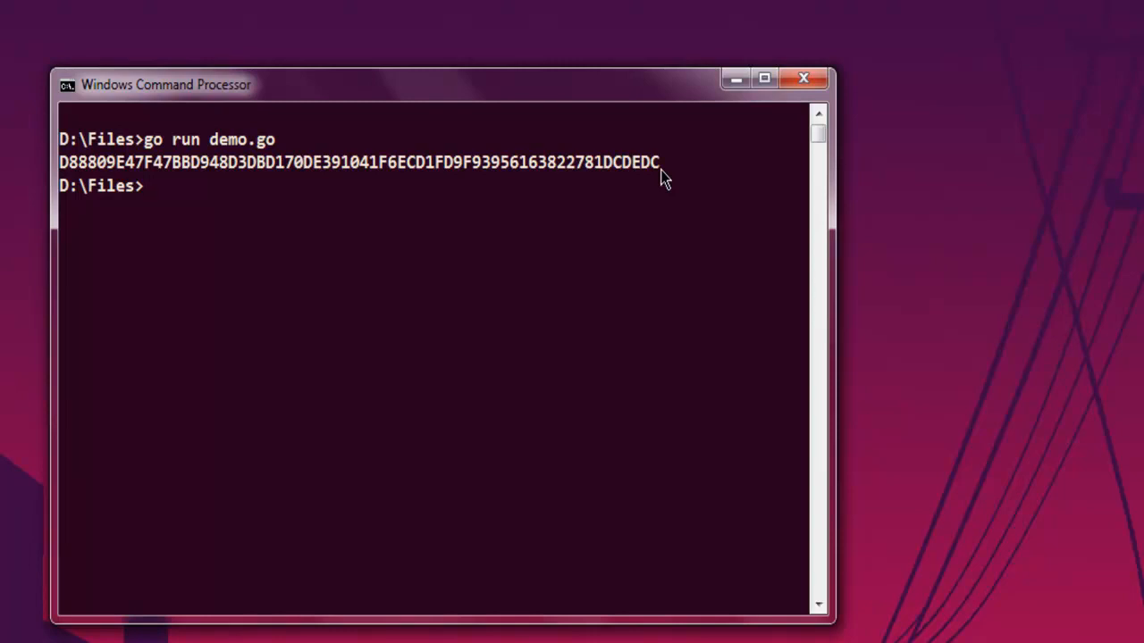
{"action": "mouse_move", "coordinate": [785, 268]}
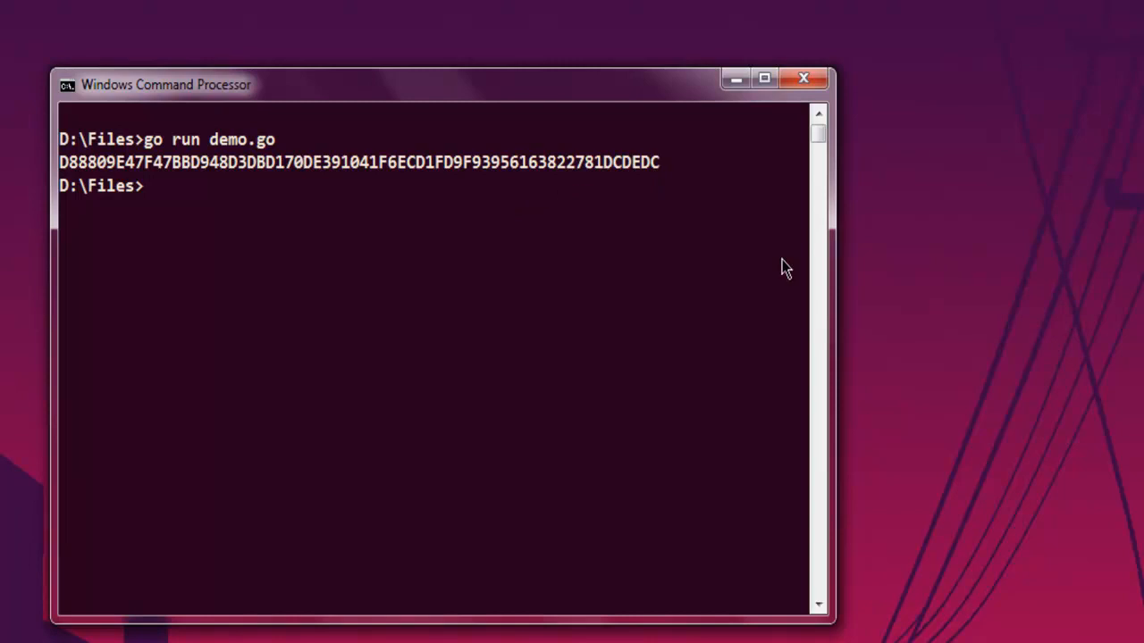
{"action": "mouse_move", "coordinate": [644, 207]}
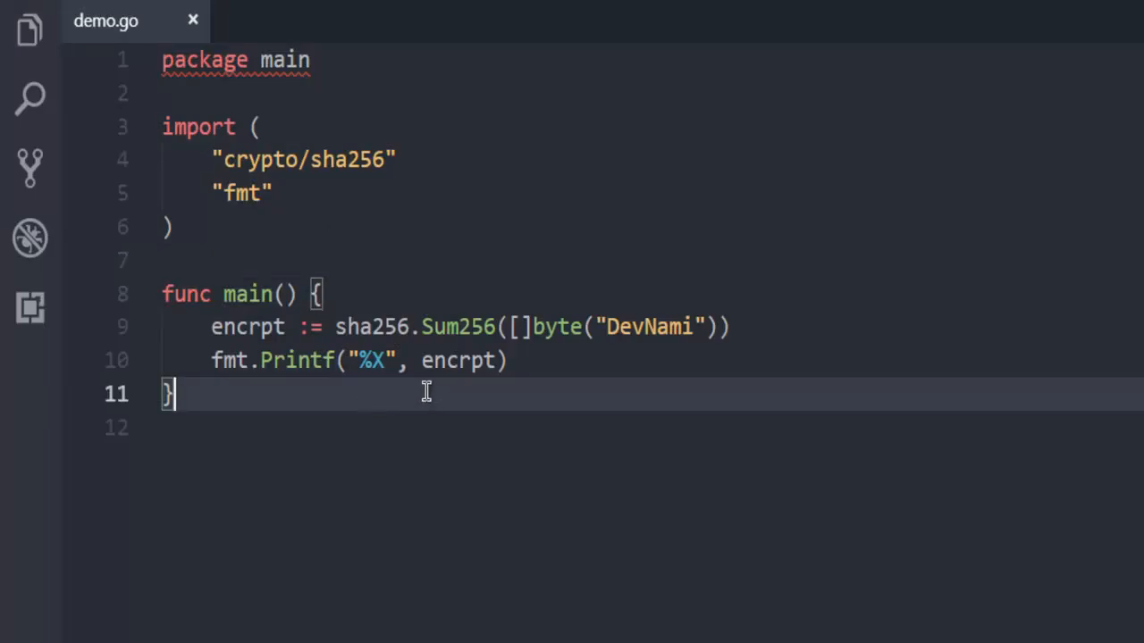
{"action": "mouse_move", "coordinate": [527, 360]}
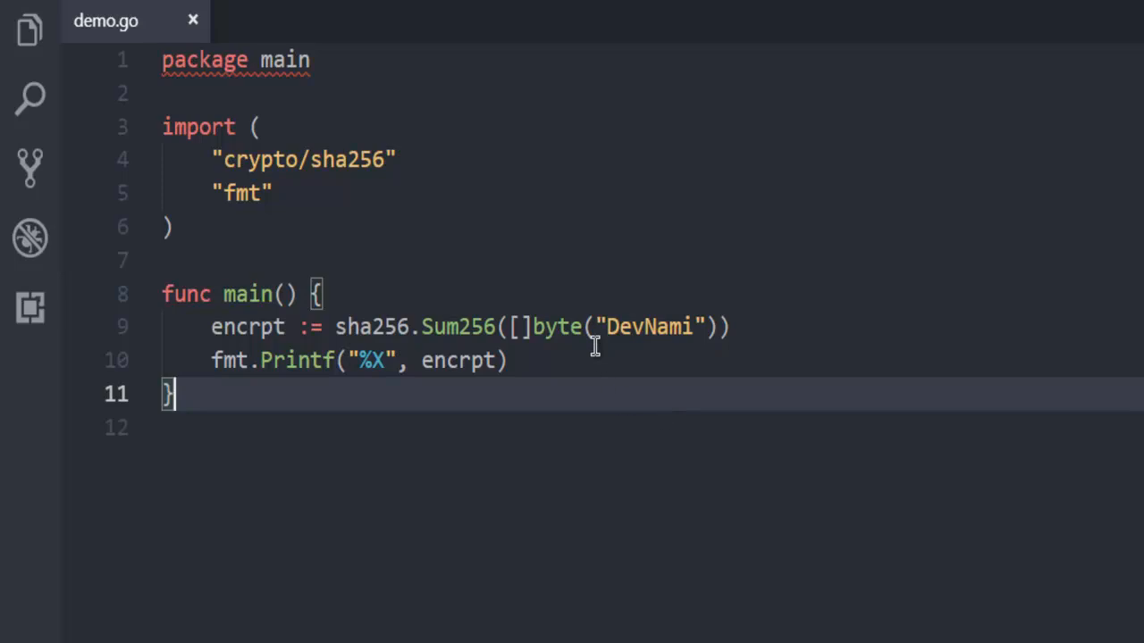
{"action": "mouse_move", "coordinate": [576, 393]}
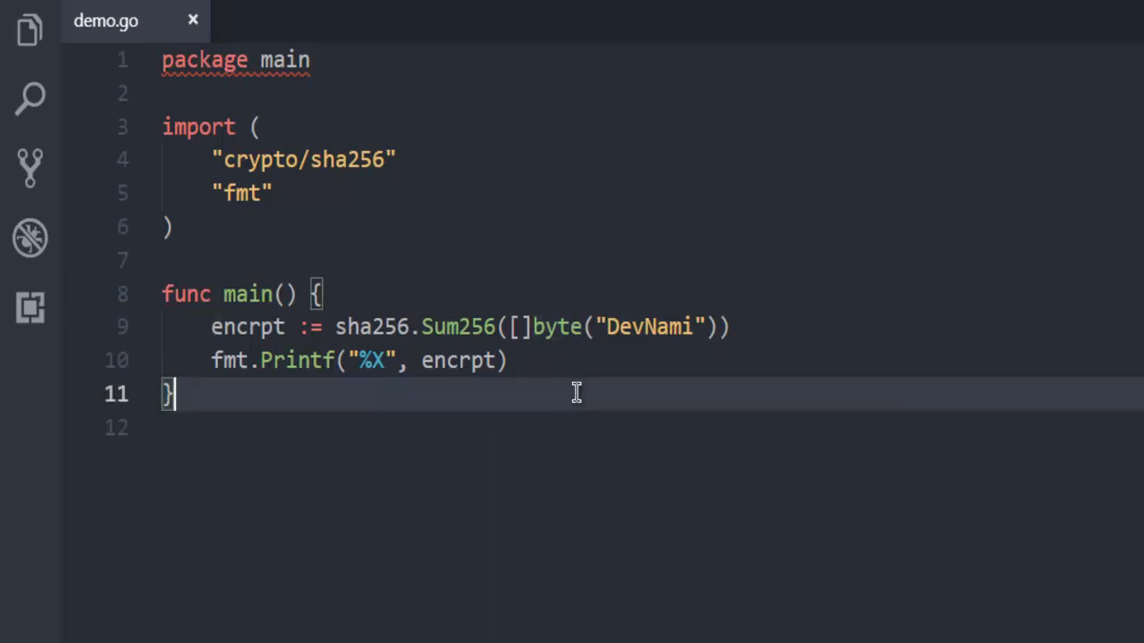